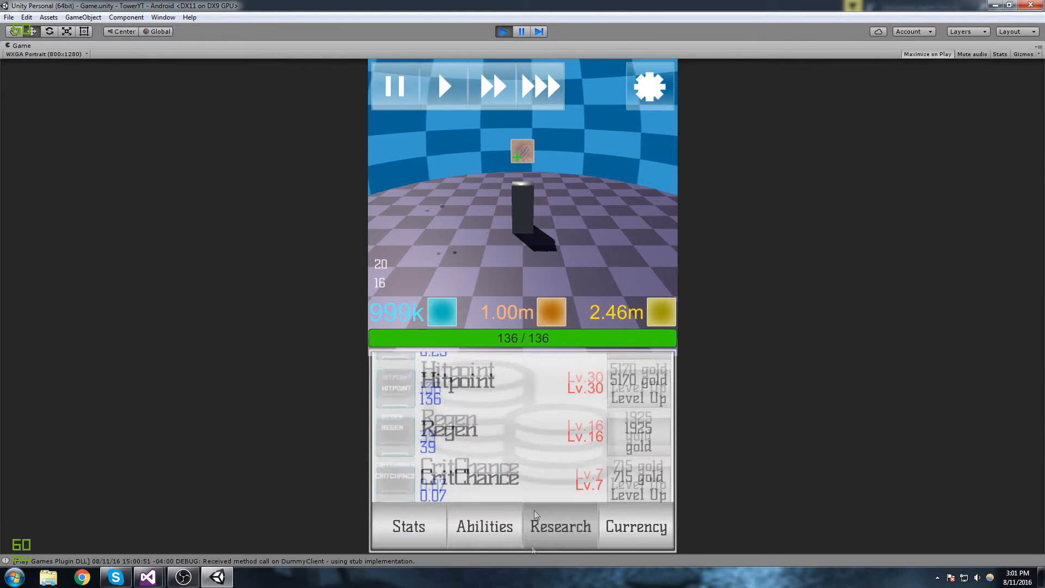
# Step: Scroll the Research list, view the Currency loot inventory, then switch to the tower Stats panel
pyautogui.scroll(-3)
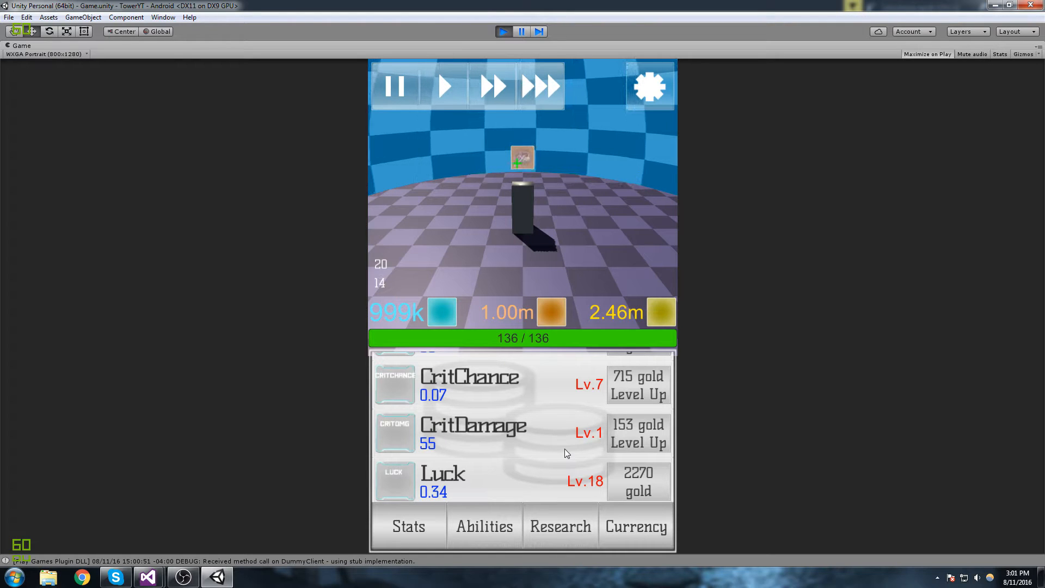
pyautogui.click(634, 526)
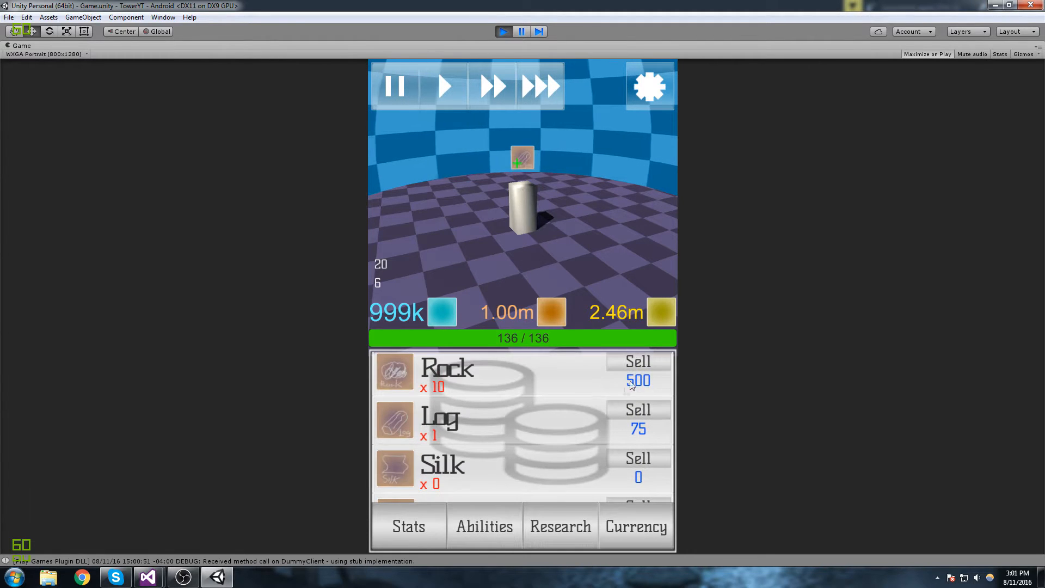
pyautogui.click(636, 360)
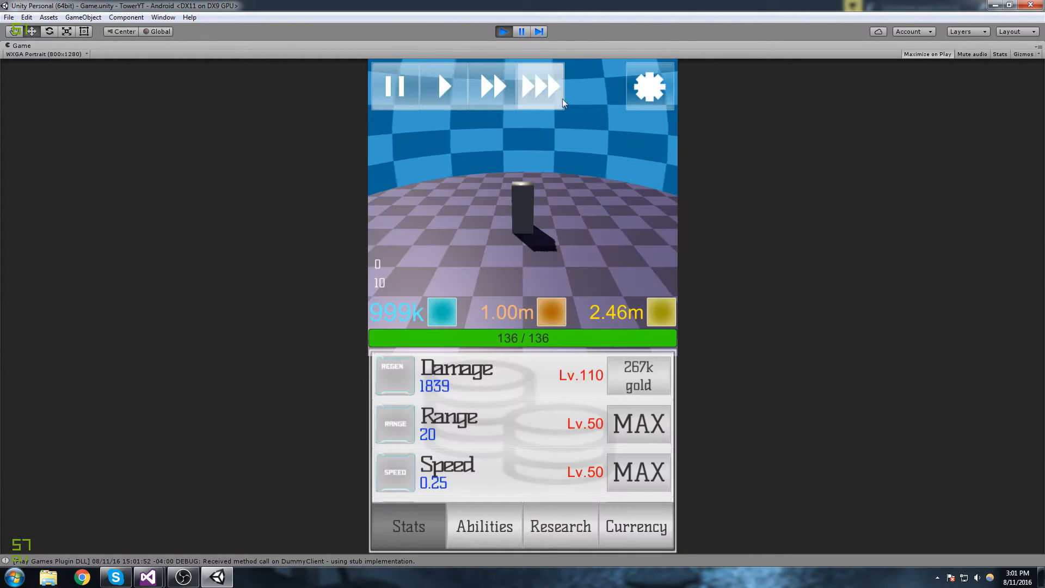
pyautogui.click(635, 526)
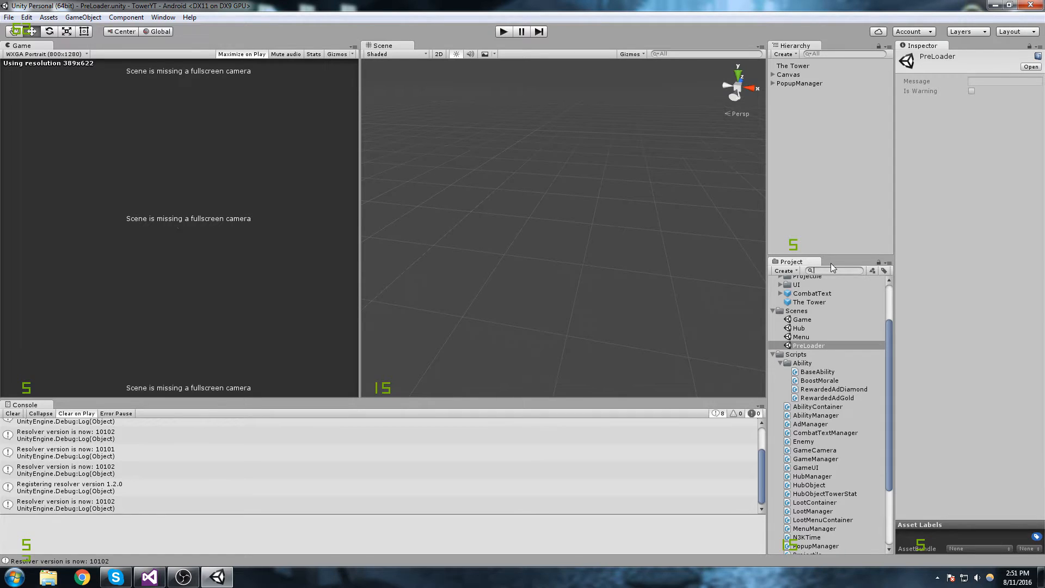
# Step: Search the project for 'Loot', inspect LootContainer and LootIcon, then open LootManager.cs in Visual Studio
pyautogui.write('Loot')
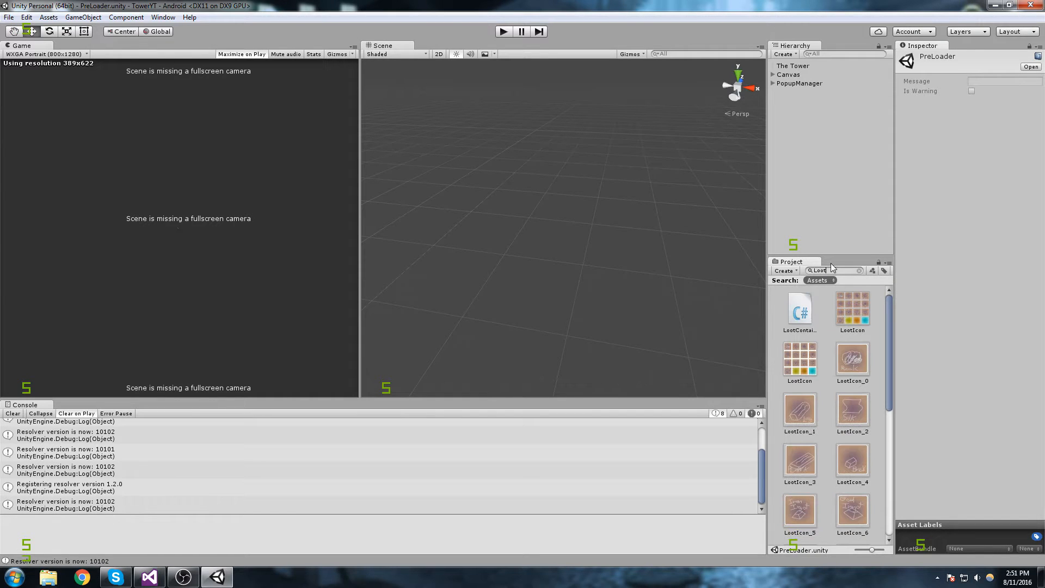
pyautogui.doubleClick(799, 309)
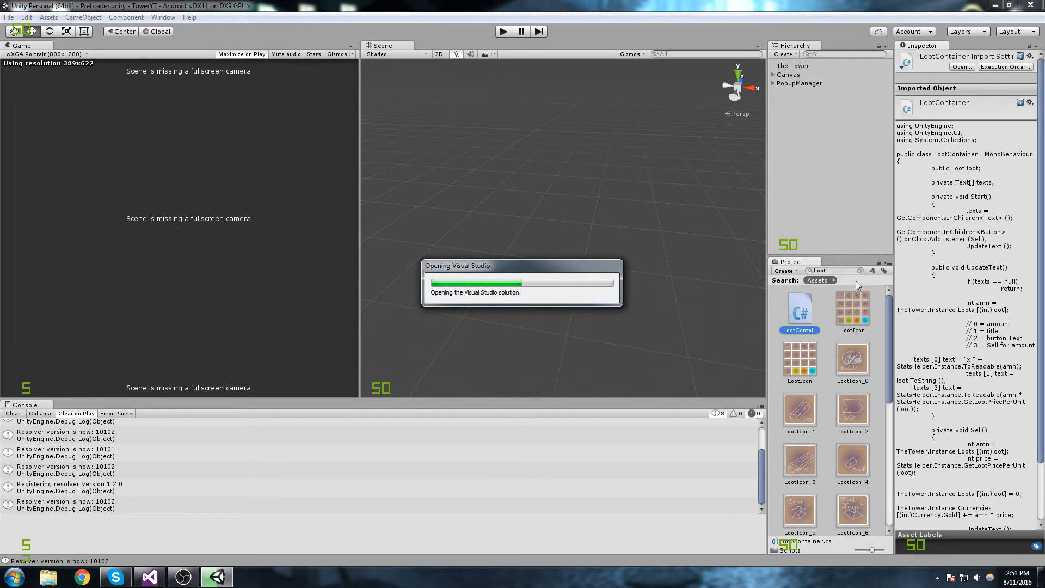
pyautogui.moveTo(883, 334)
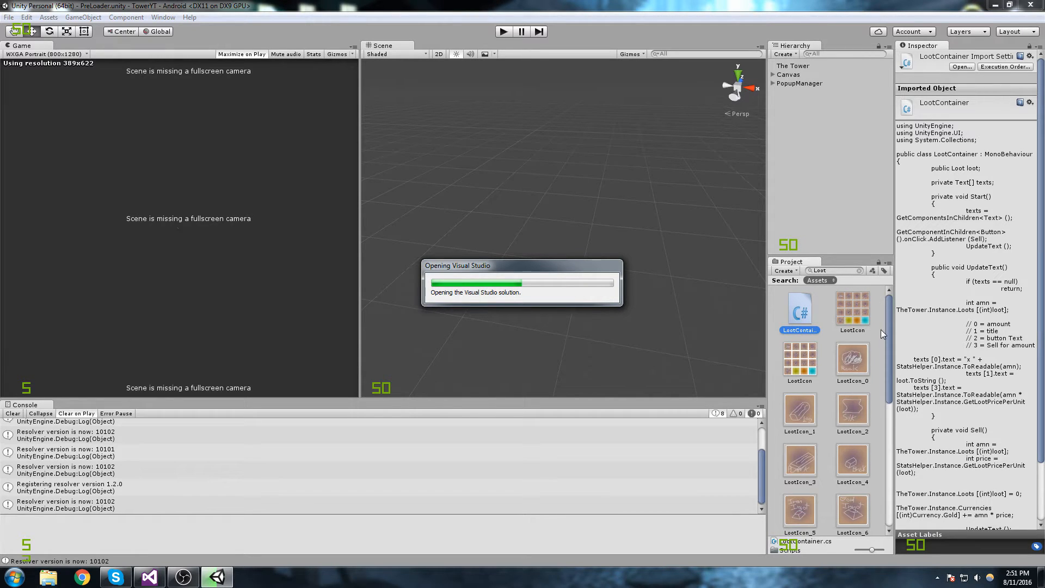
pyautogui.click(852, 308)
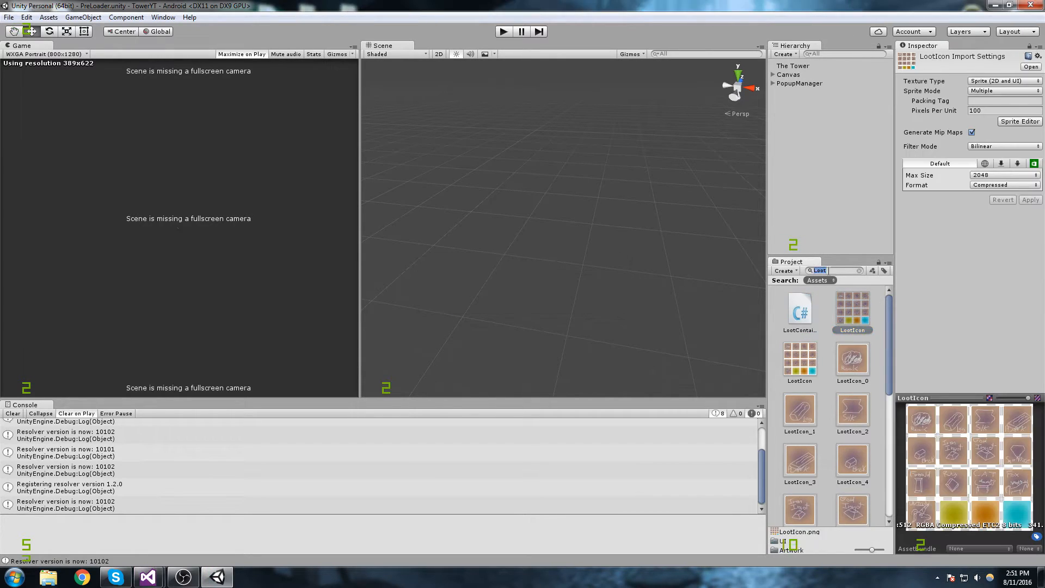
pyautogui.click(832, 270)
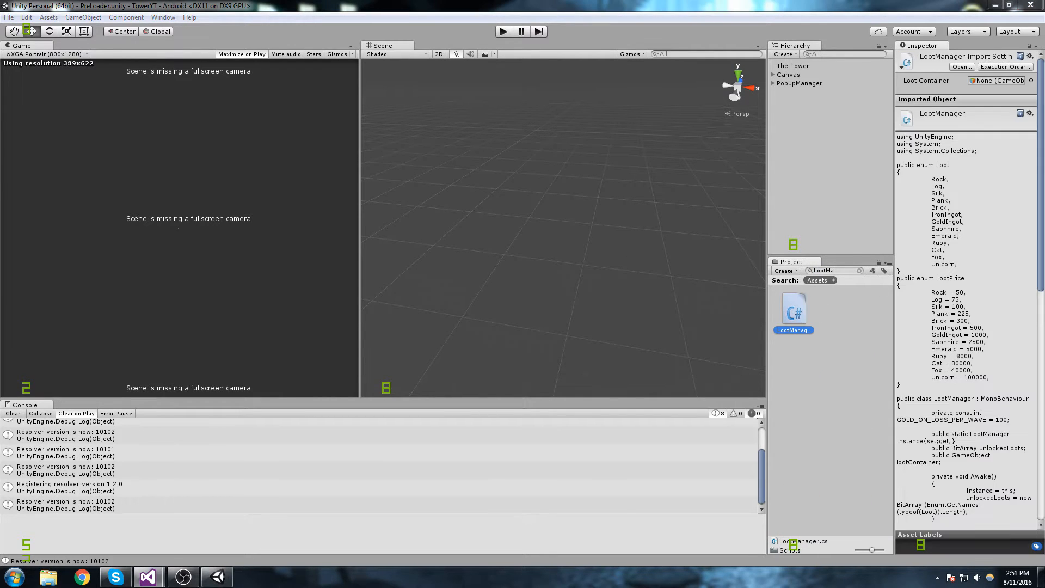
pyautogui.click(148, 576)
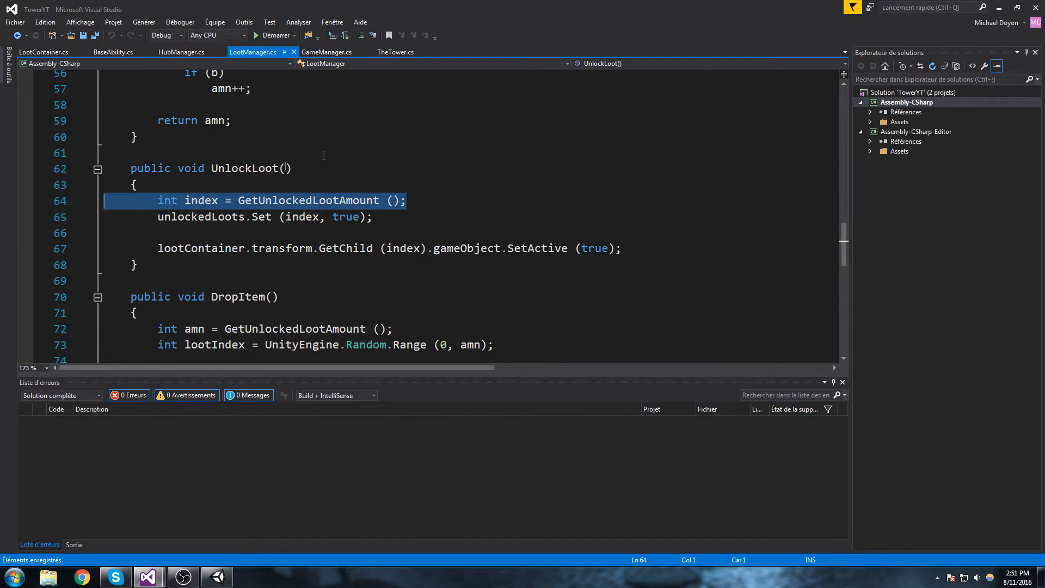
pyautogui.moveTo(305, 219)
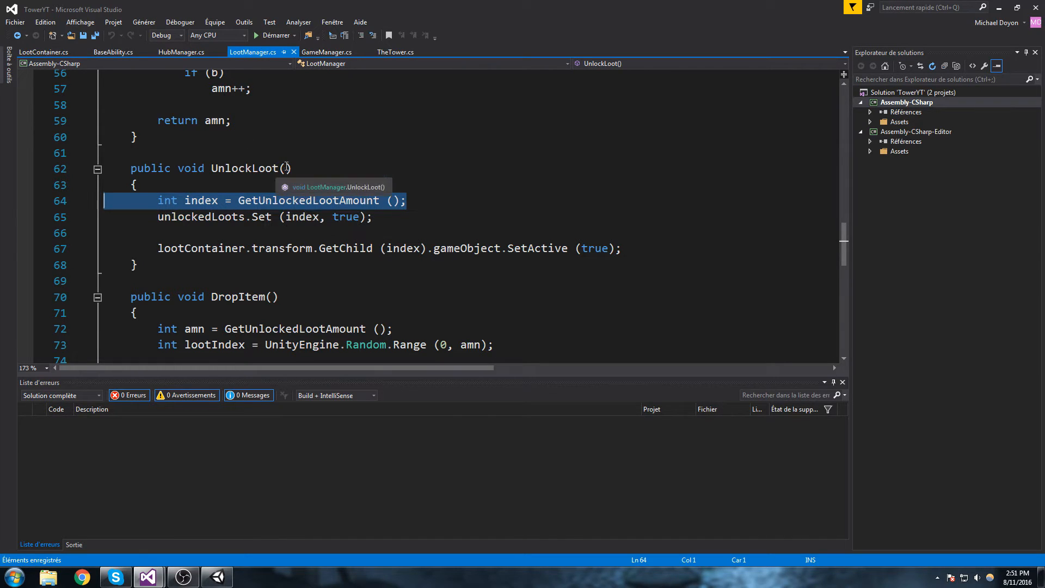
# Step: Give UnlockLoot an 'int lootIndex' parameter and remove the line computing index from GetUnlockedLootAmount
pyautogui.write('int')
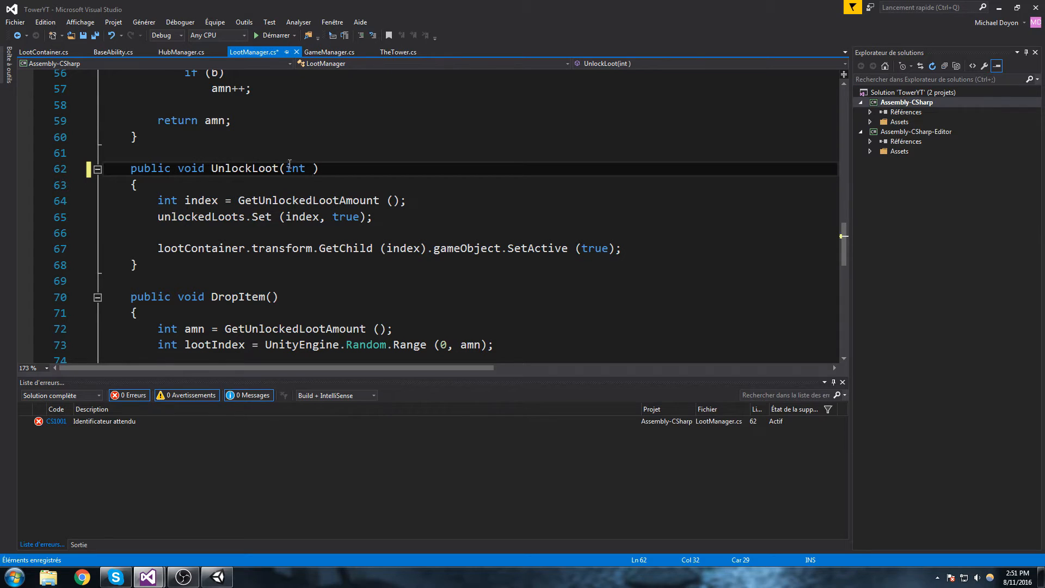
pyautogui.press('Backspace')
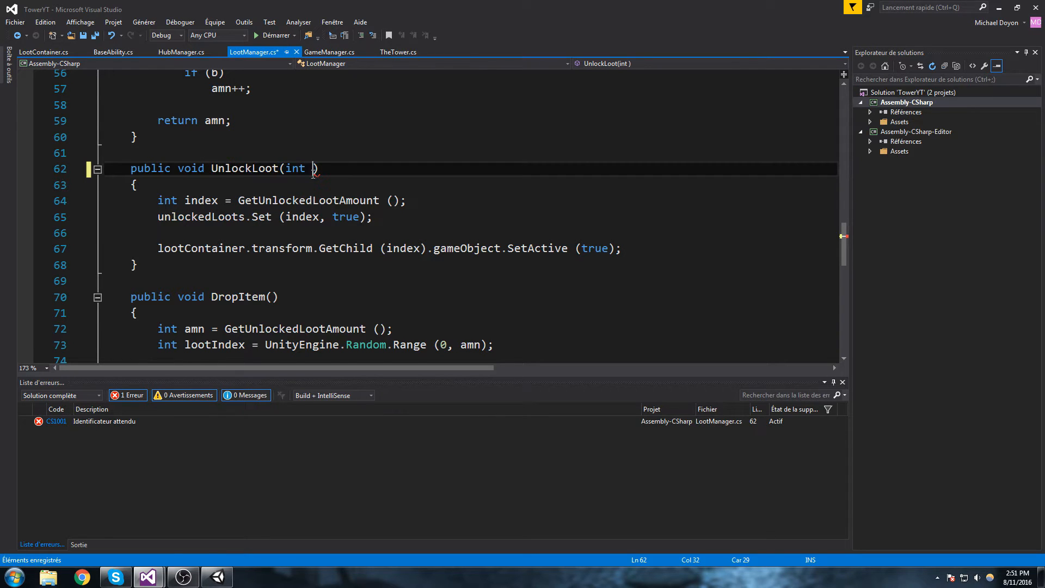
pyautogui.write('index')
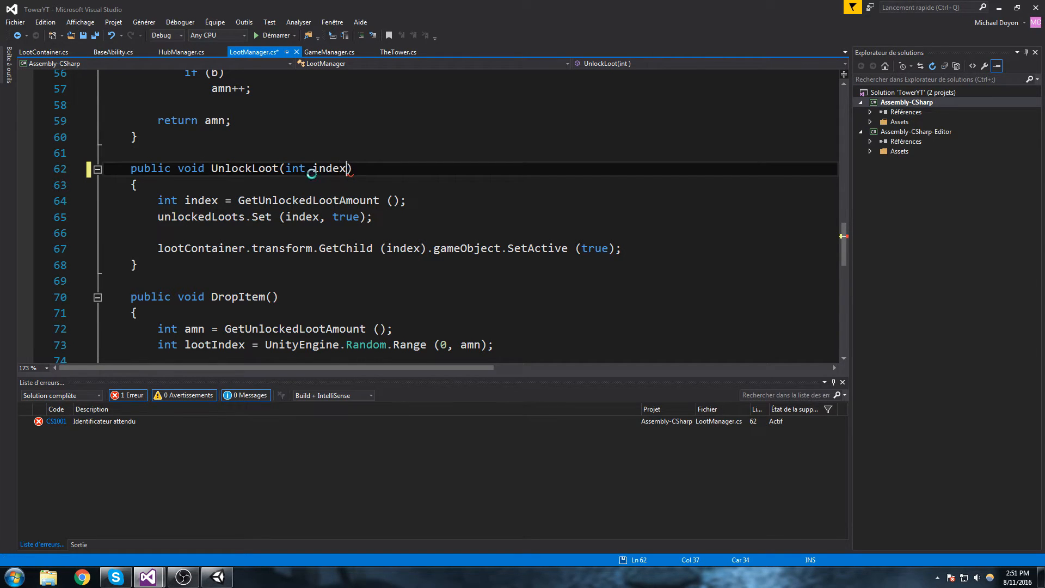
pyautogui.write('lootINd')
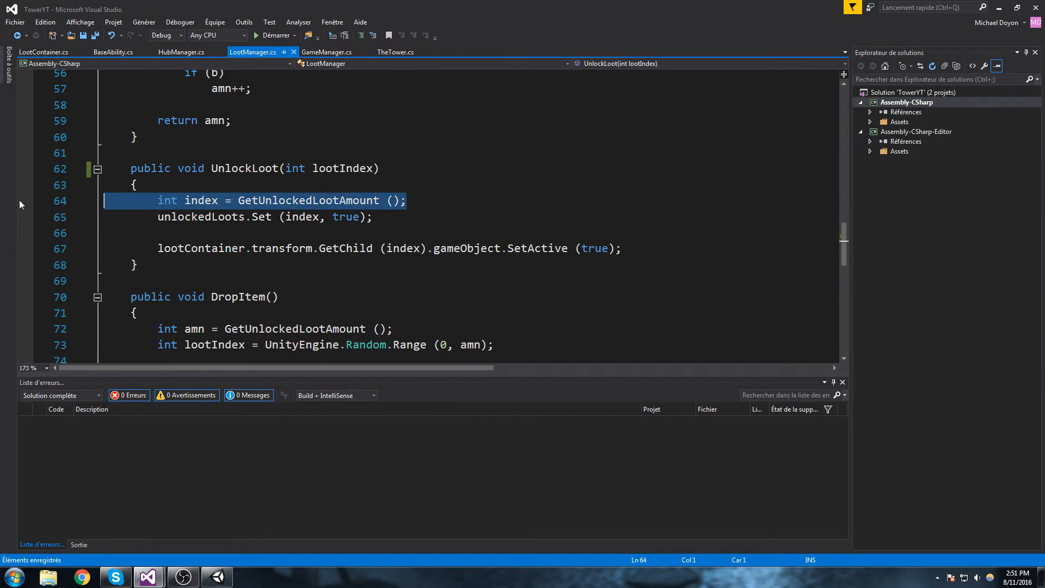
pyautogui.press('Delete')
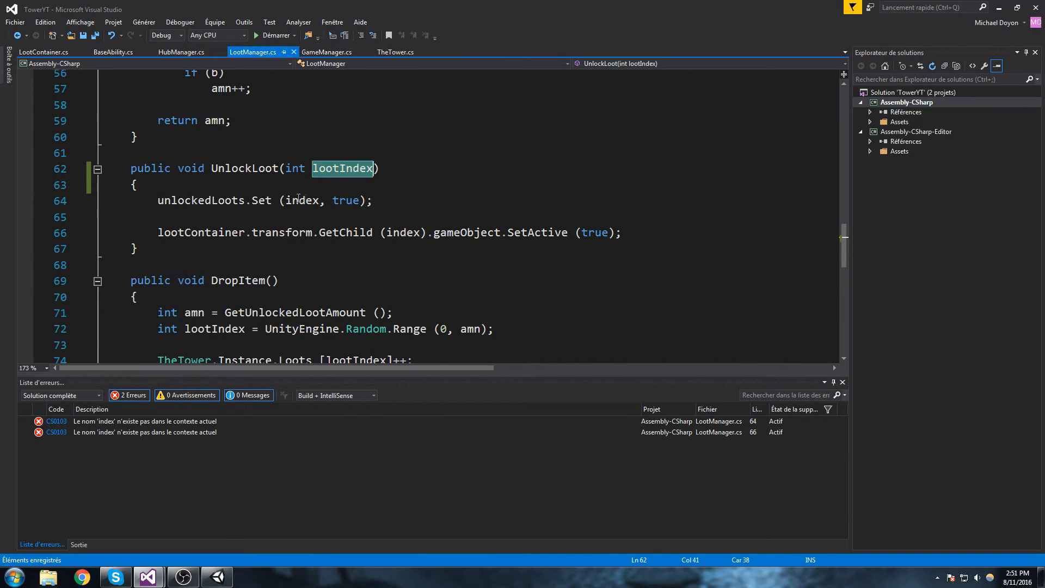
pyautogui.write('lootIndex')
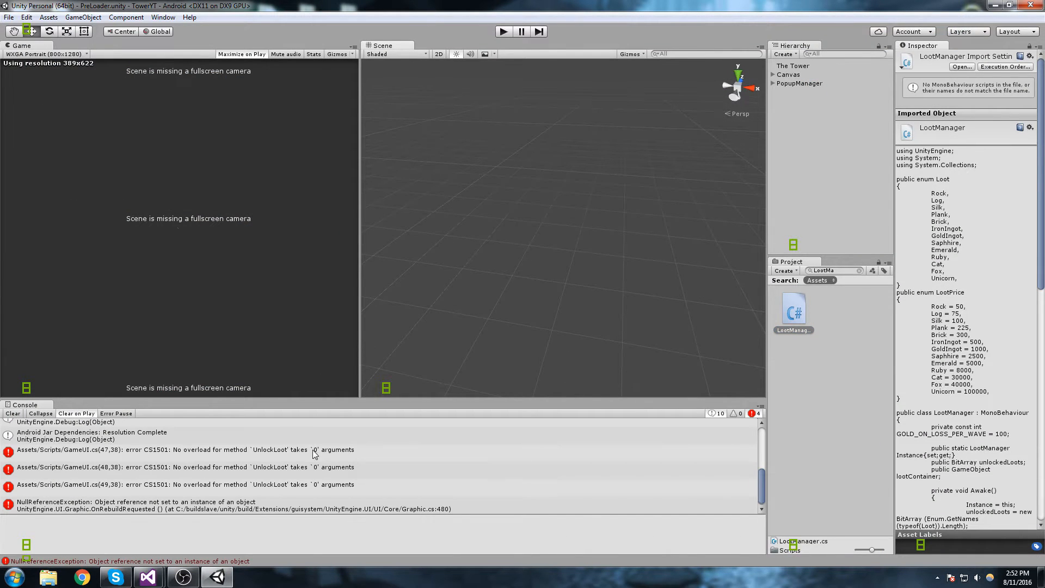
# Step: Jump from the first CS1501 UnlockLoot error in the Console to its line in GameUI.cs
pyautogui.click(180, 450)
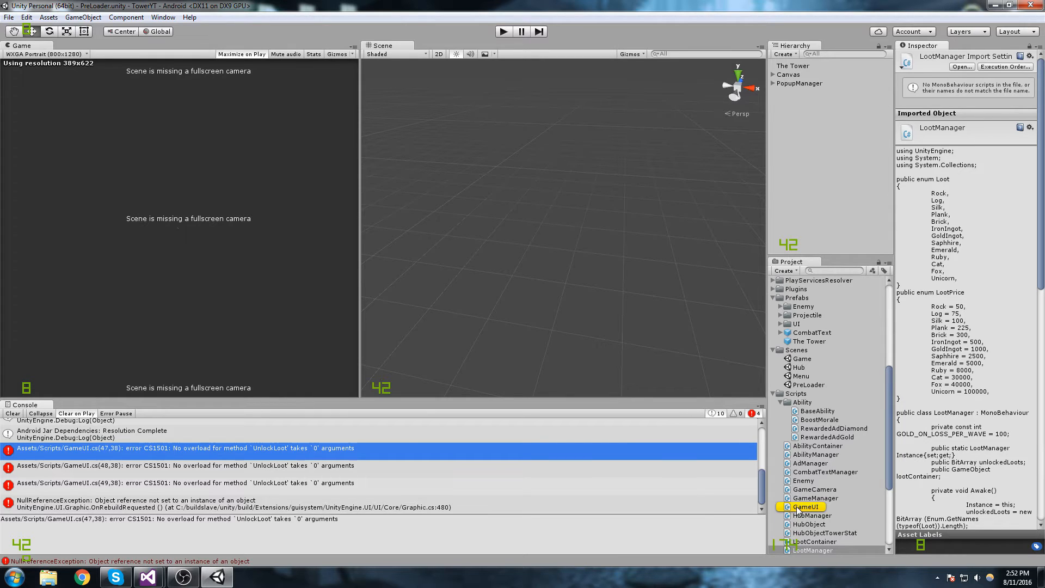
pyautogui.click(147, 577)
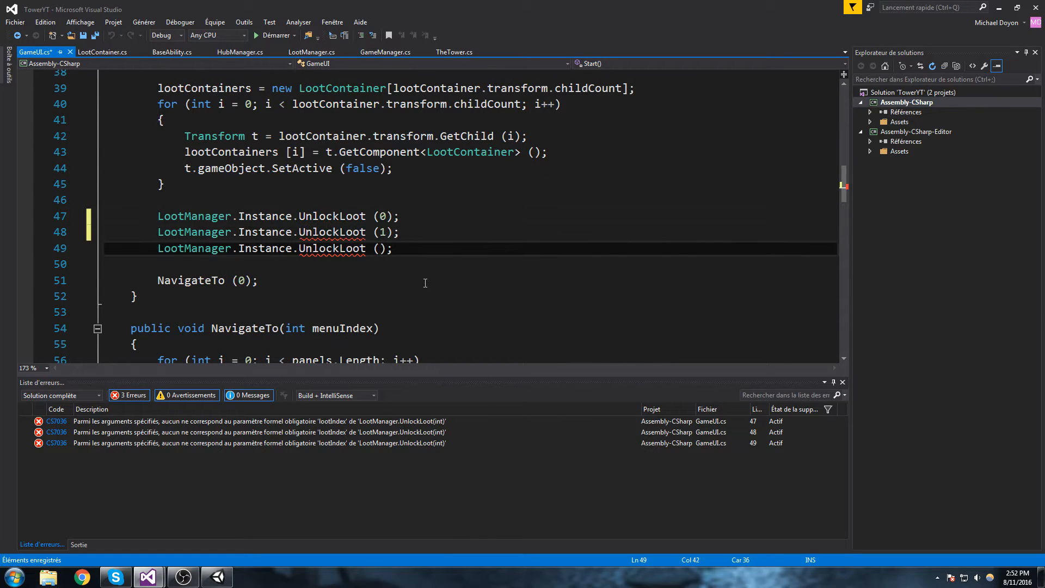
# Step: Pass loot indices 0, 1 and 2 to the three UnlockLoot calls in GameUI.cs, clearing the errors
pyautogui.write('2')
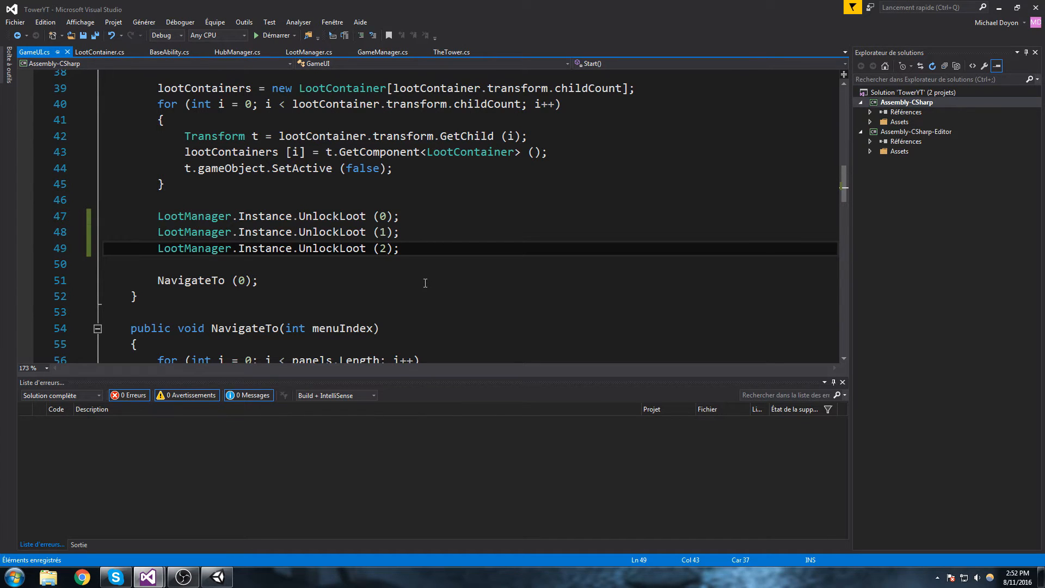
pyautogui.click(353, 216)
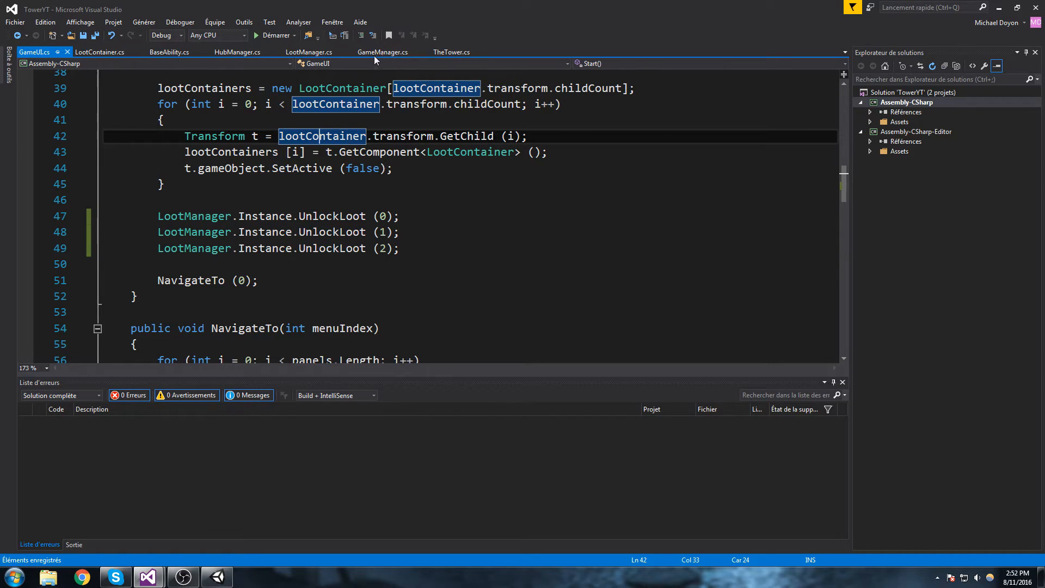
pyautogui.click(399, 248)
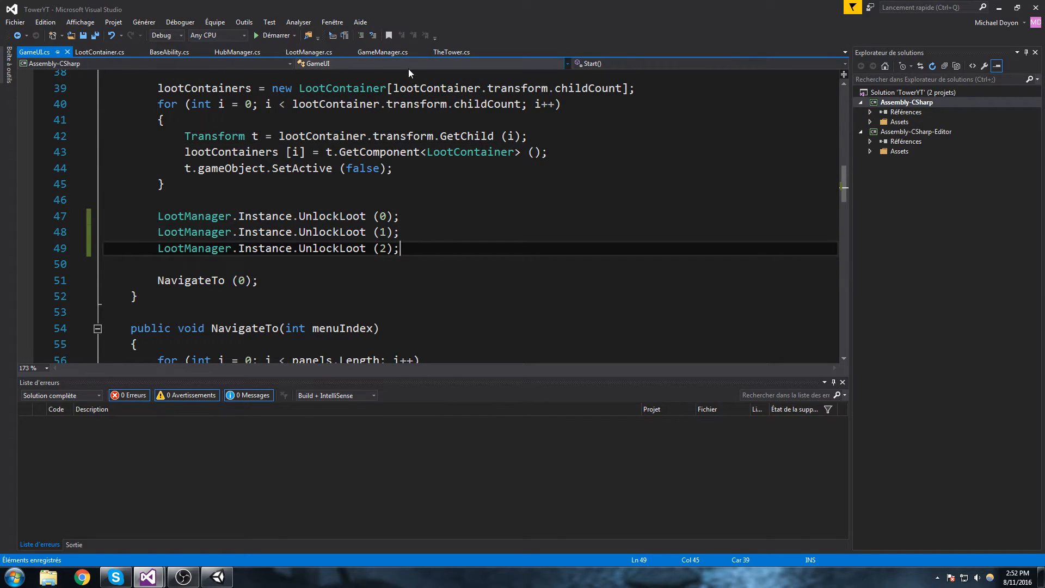
pyautogui.click(382, 52)
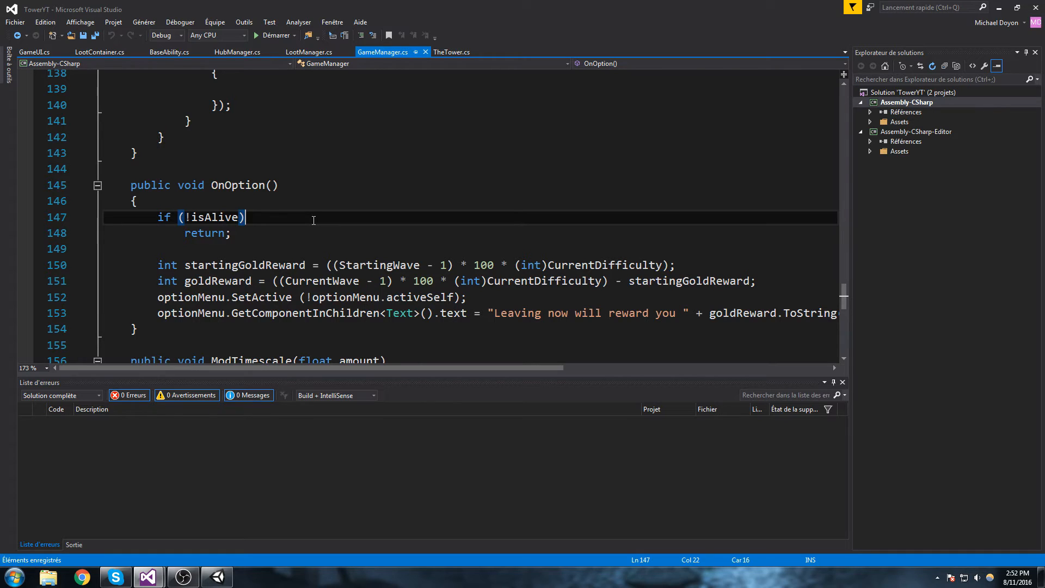
pyautogui.scroll(3)
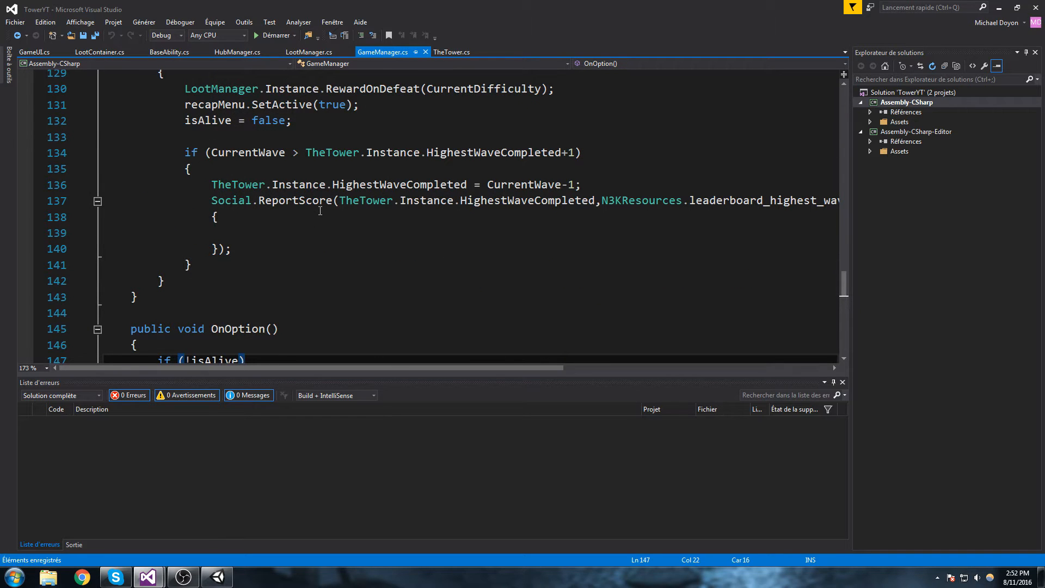
pyautogui.scroll(3)
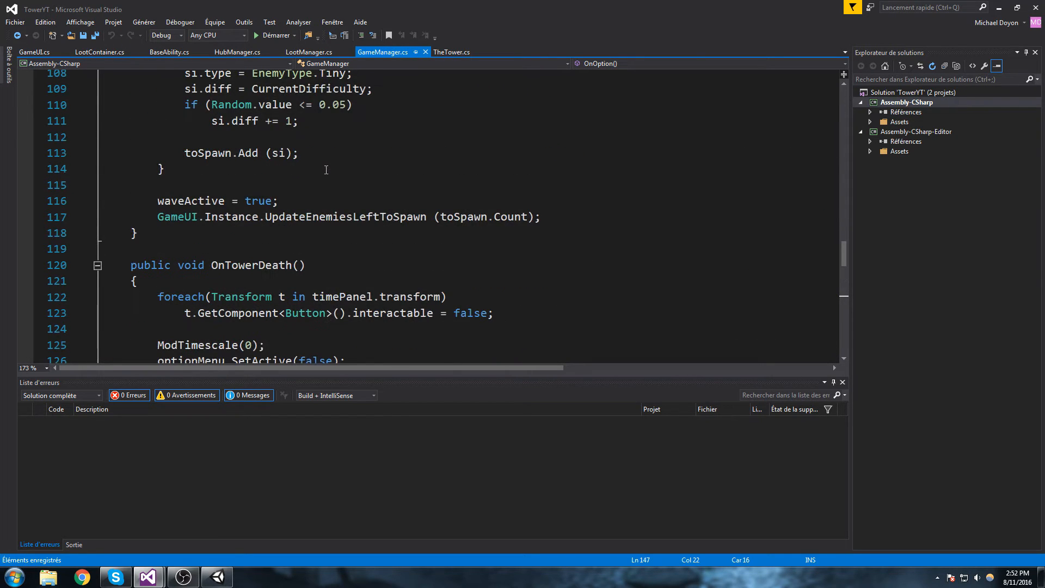
pyautogui.scroll(3)
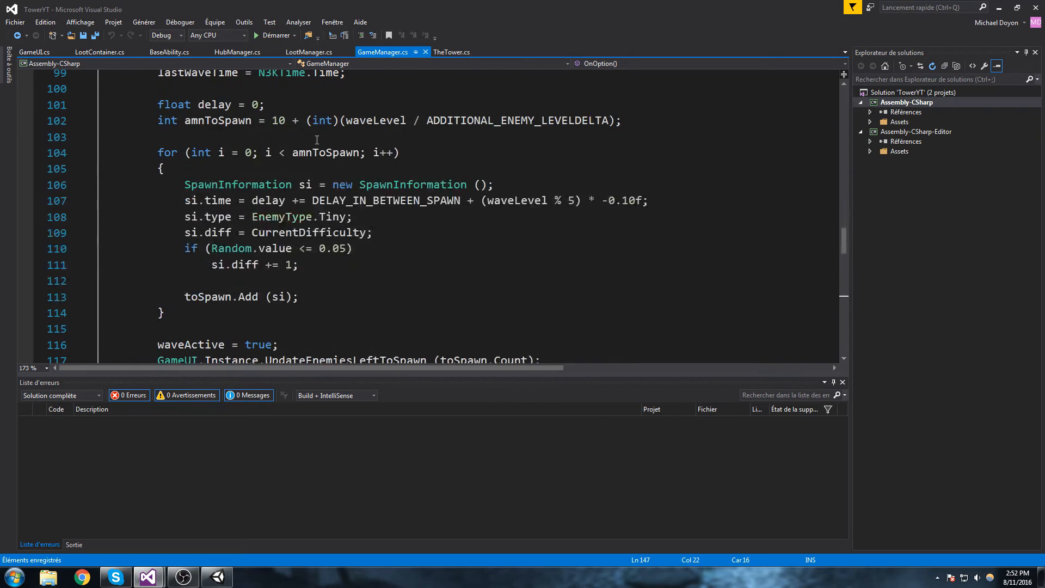
pyautogui.scroll(-3)
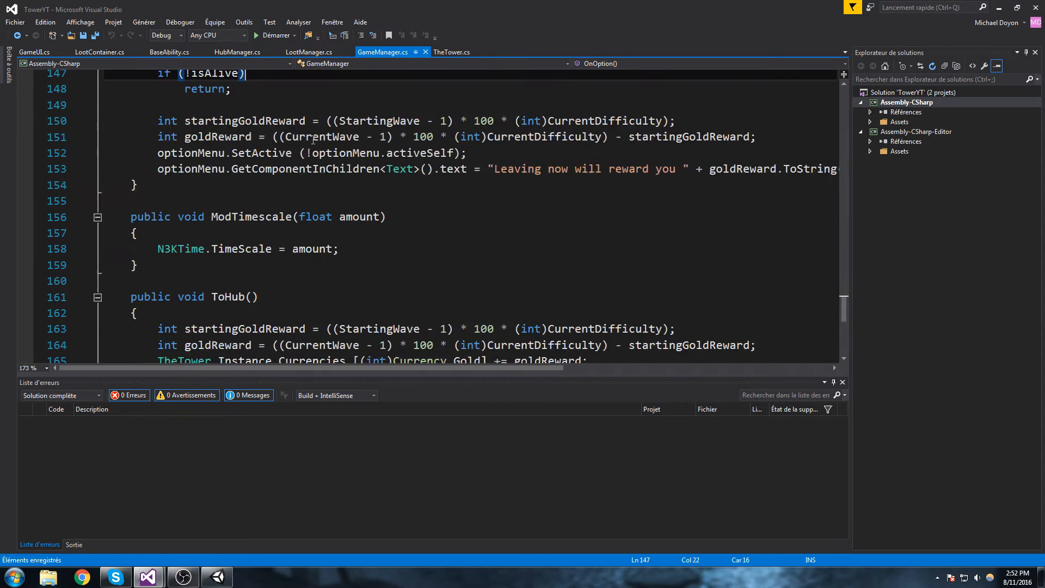
pyautogui.scroll(3)
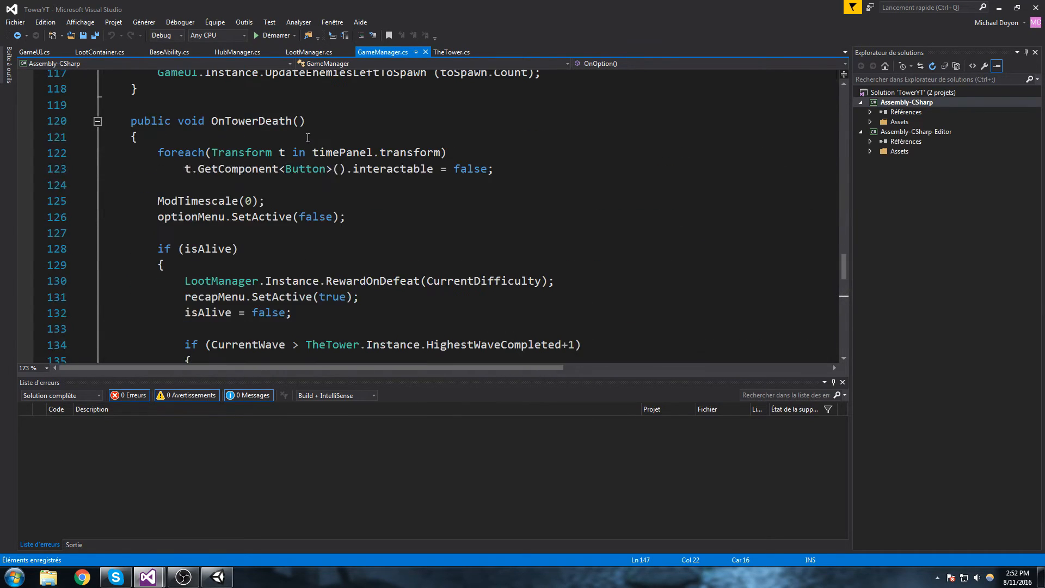
pyautogui.scroll(3)
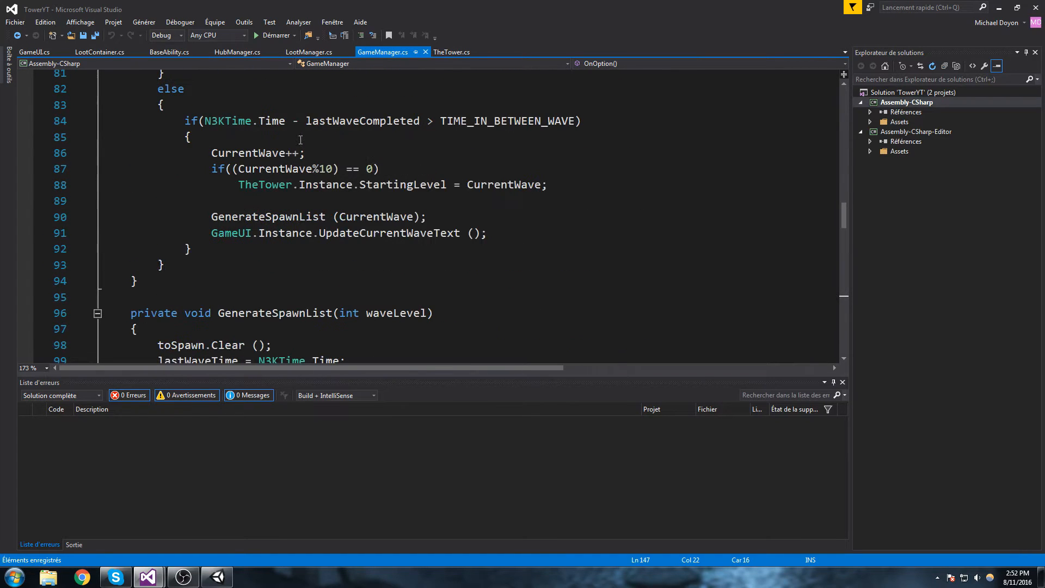
pyautogui.scroll(3)
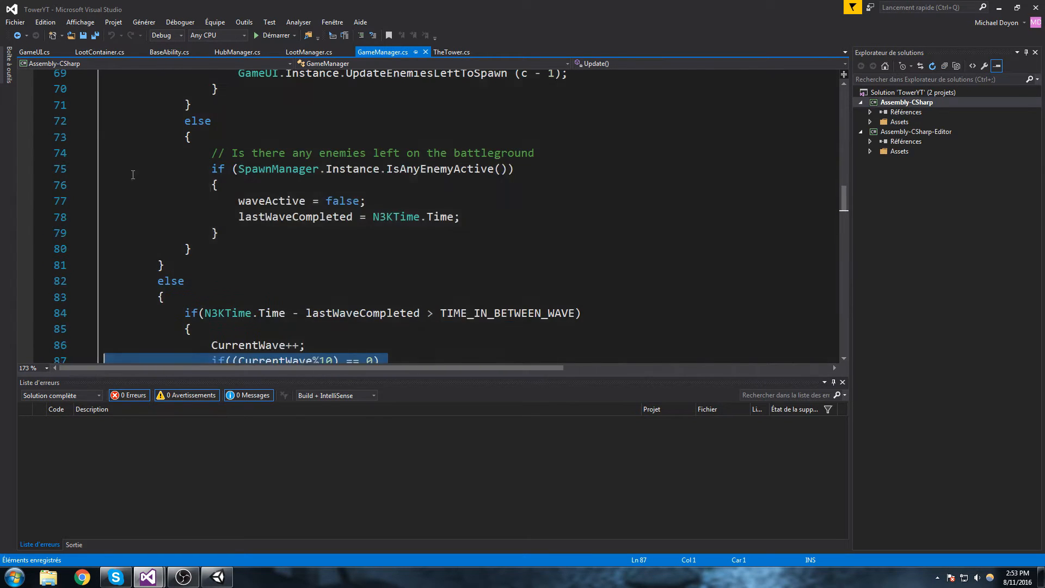
pyautogui.scroll(-3)
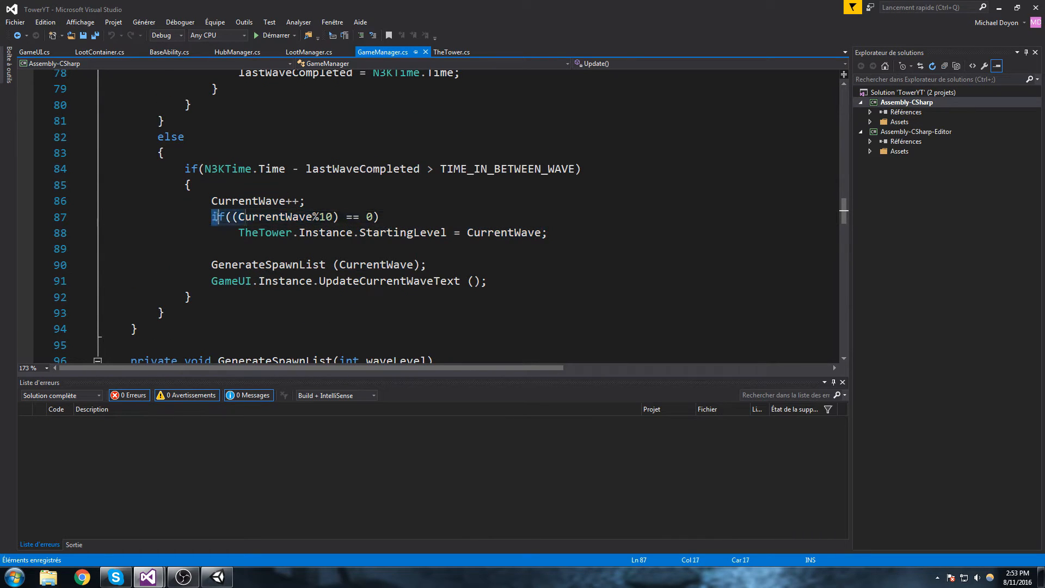
# Step: Add 'if ((CurrentWave % 20) == 0)' below the StartingLevel assignment in GameManager.cs
pyautogui.click(568, 233)
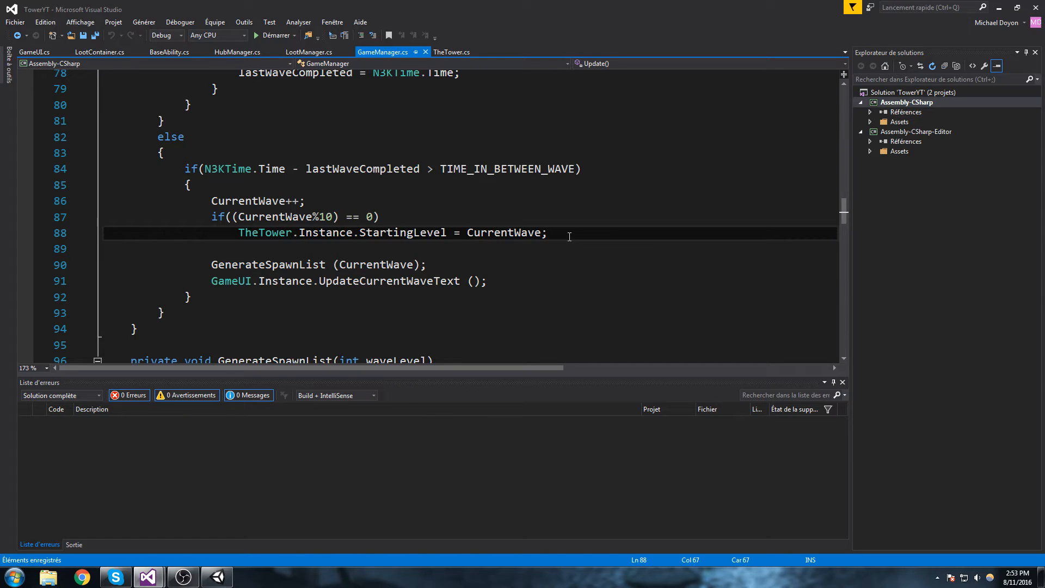
pyautogui.write('if(')
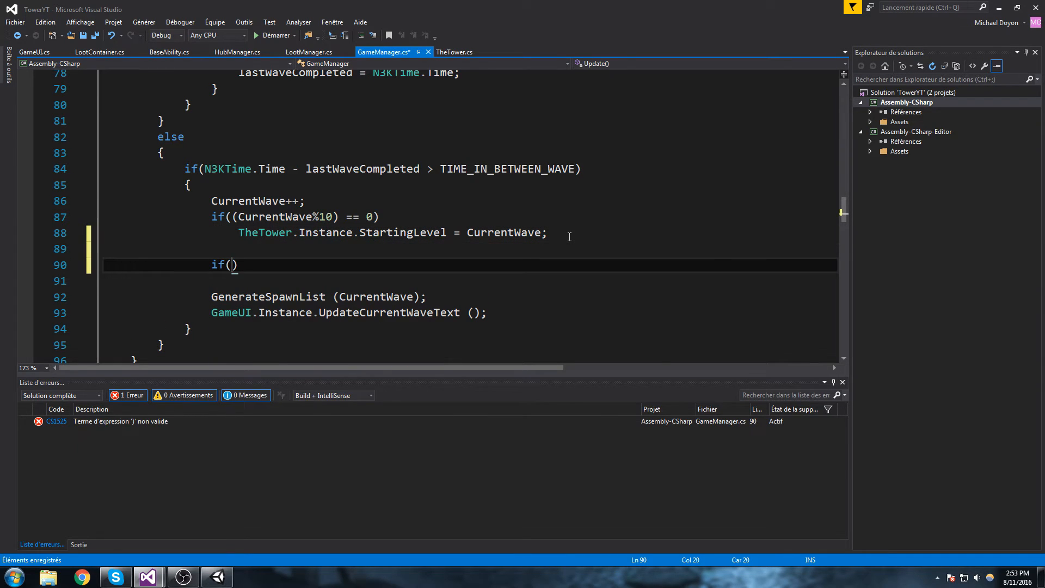
pyautogui.write('(CurrentWave^')
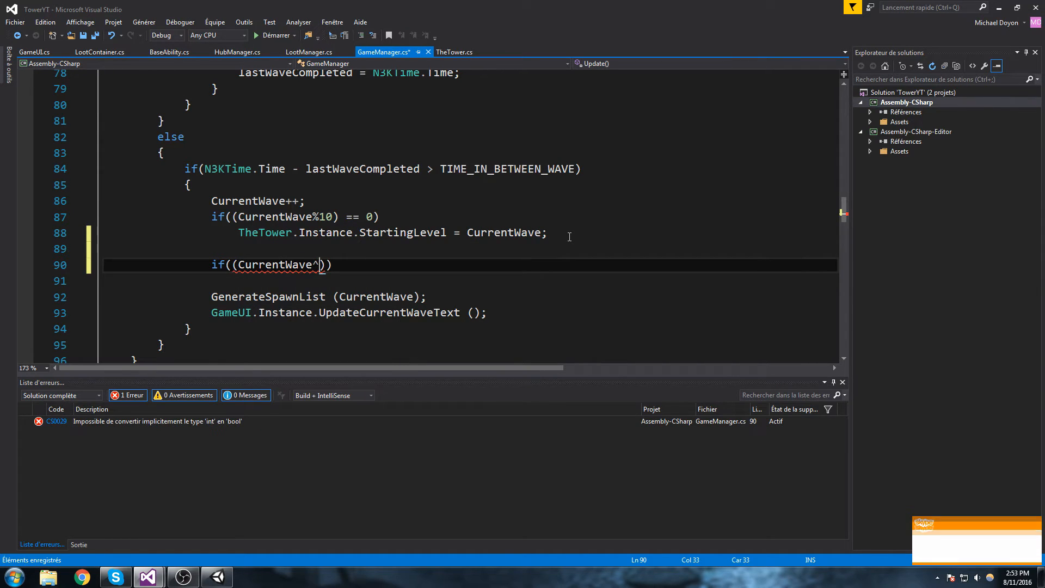
pyautogui.write('%20')
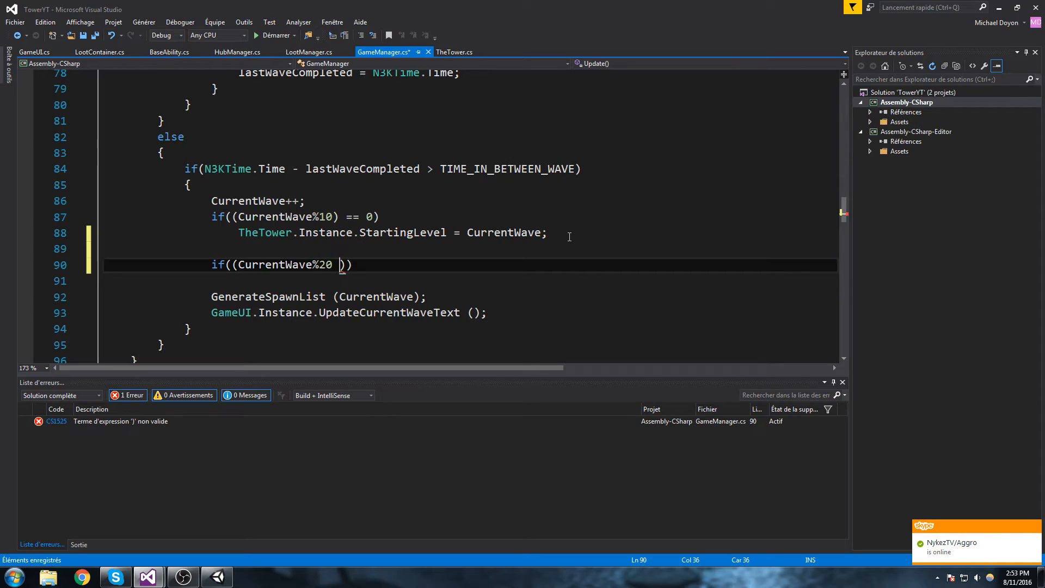
pyautogui.write('== 0)')
pyautogui.click(470, 280)
pyautogui.write('{')
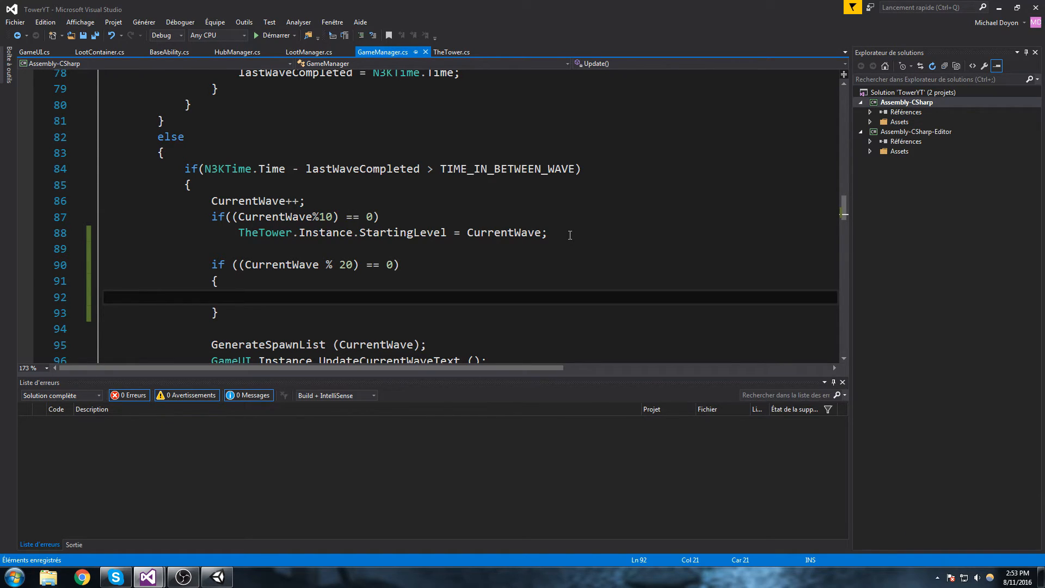
# Step: Inside the block, declare 'int lootIndex = (int)CurrentWave / 20;'
pyautogui.scroll(-3)
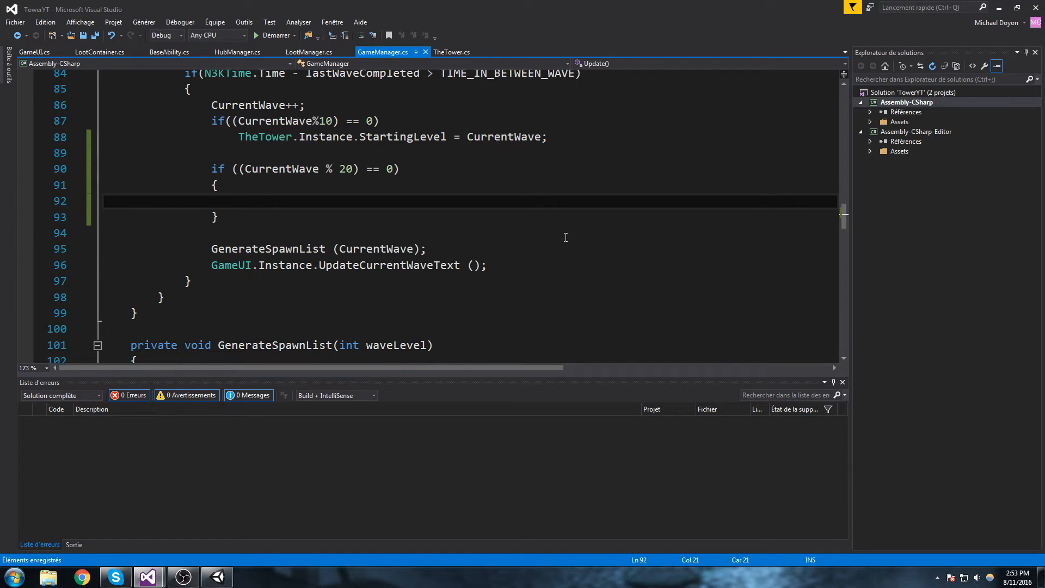
pyautogui.write('int lootInde')
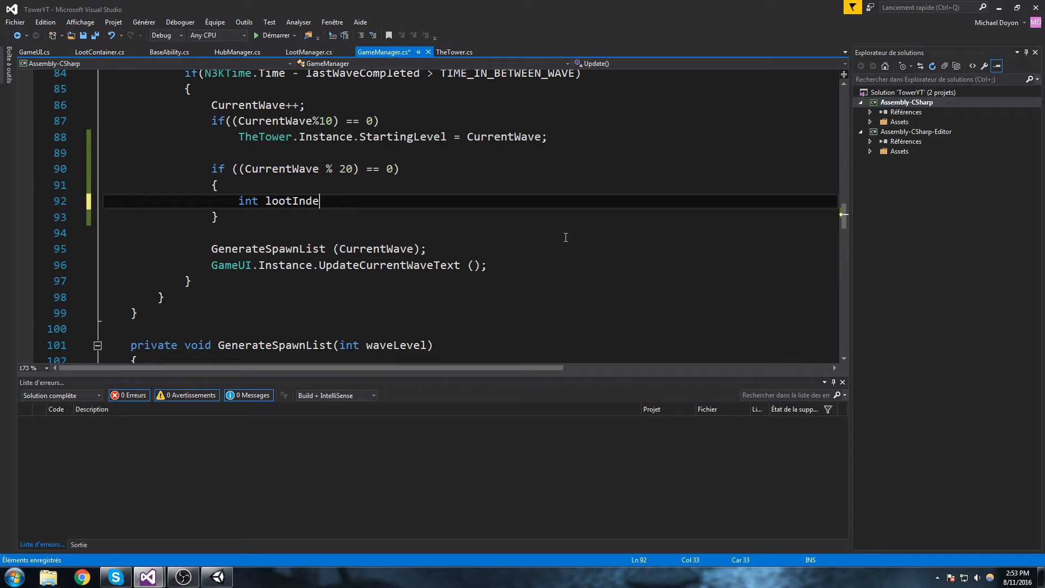
pyautogui.write('x = Curren')
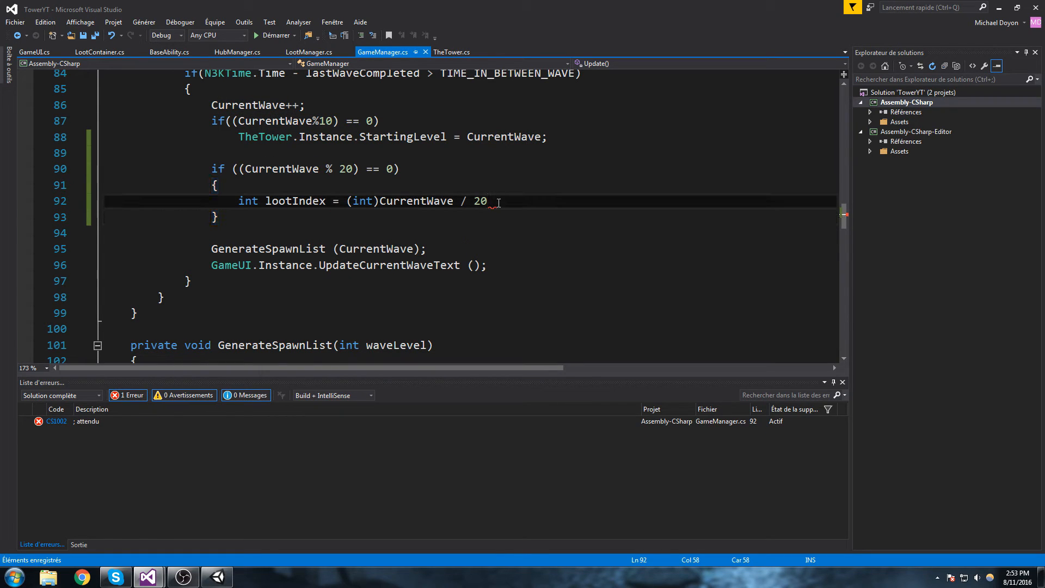
pyautogui.write(';')
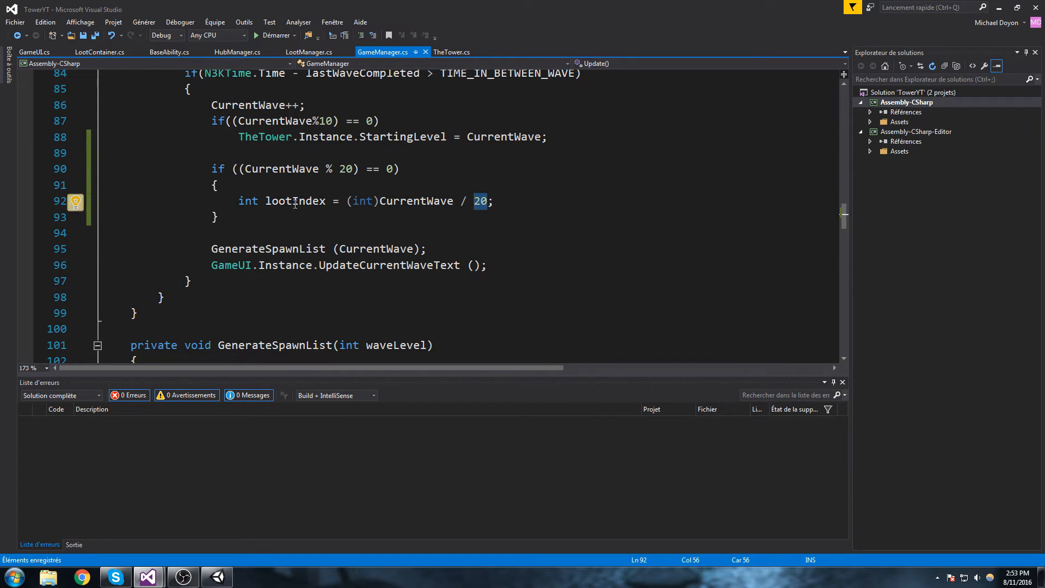
# Step: Call LootManager.Instance.UnlockLoot(lootIndex + 2); in the every-20th-wave block and review CurrentWave's references
pyautogui.click(414, 200)
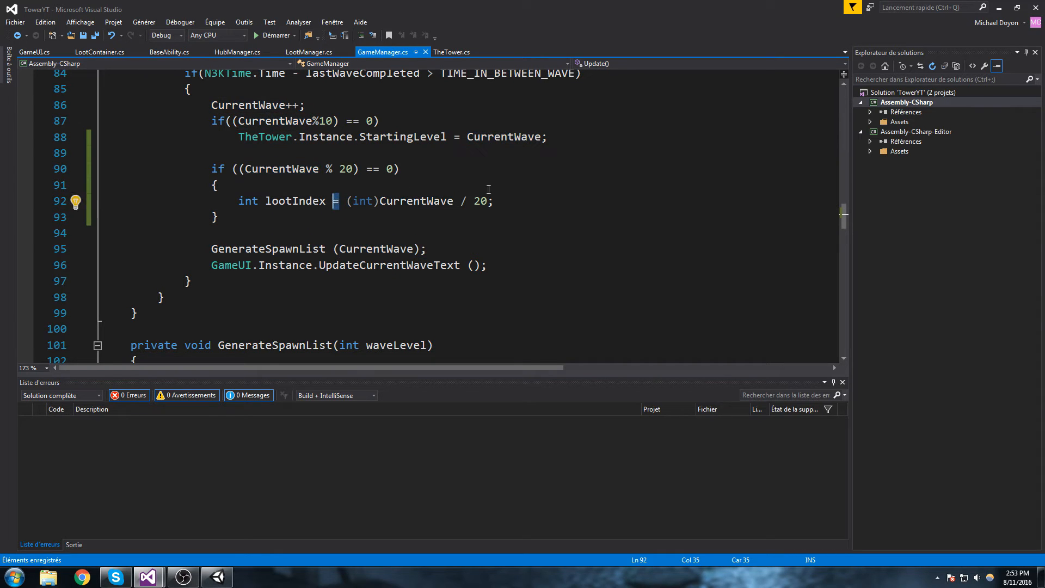
pyautogui.click(499, 200)
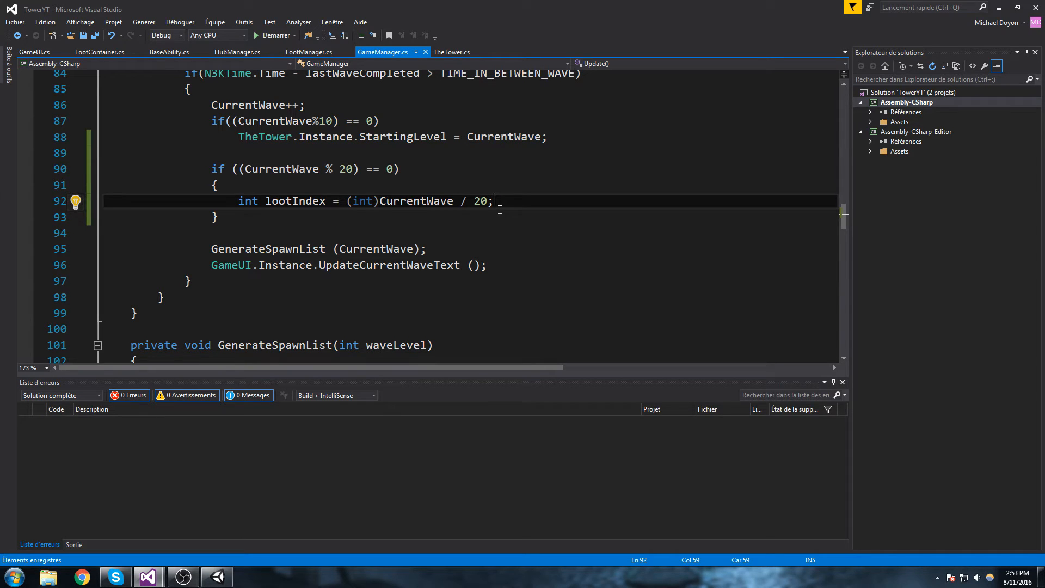
pyautogui.write('L')
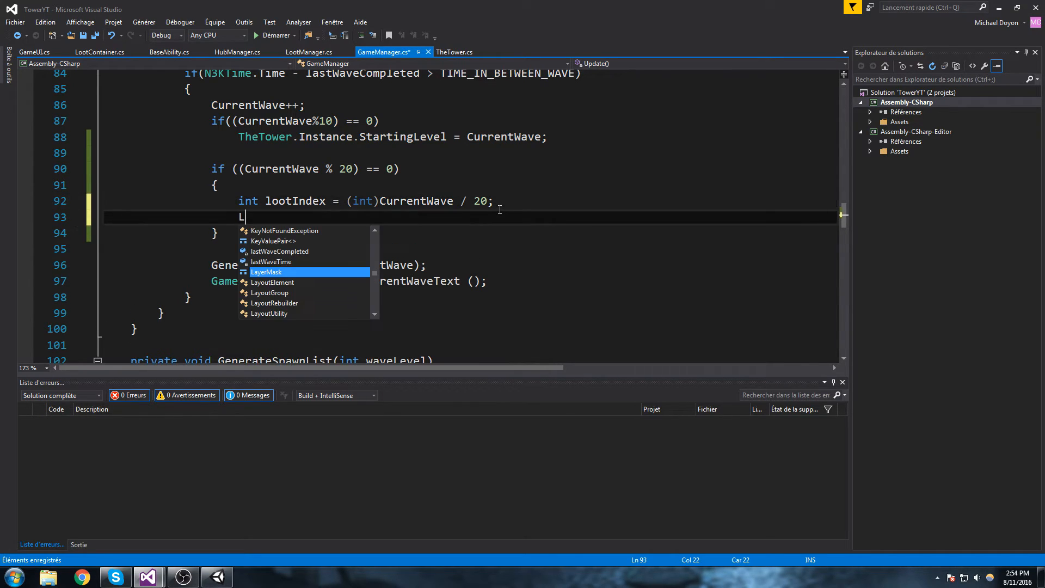
pyautogui.write('ootManager.')
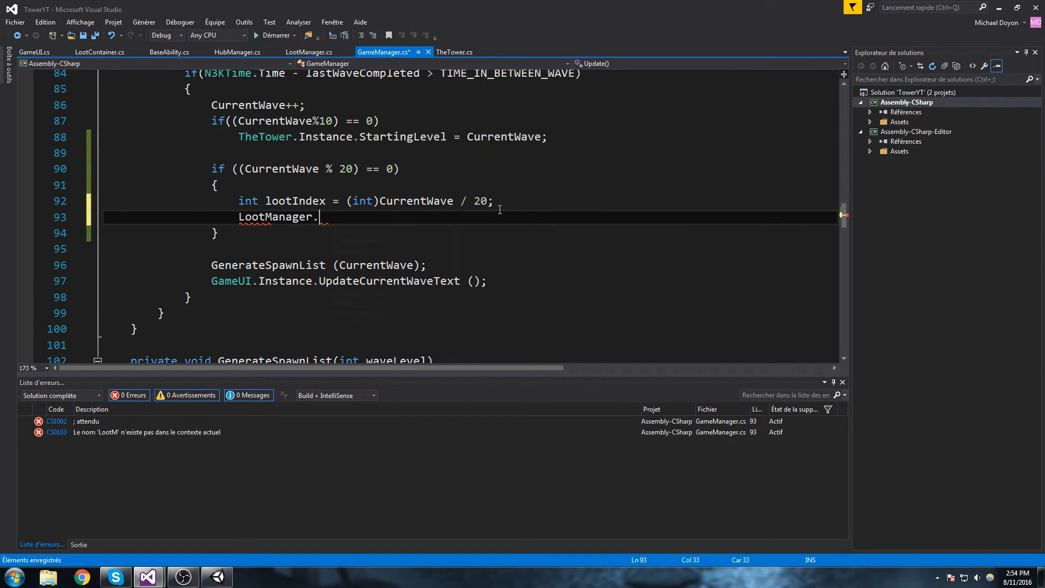
pyautogui.write('Instance.UnlockLoot(')
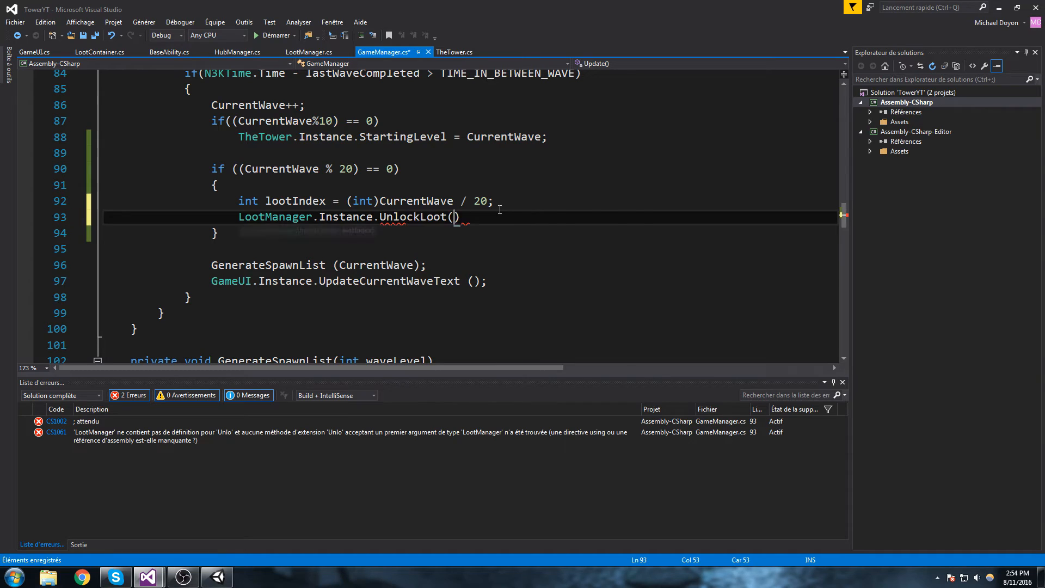
pyautogui.write('_')
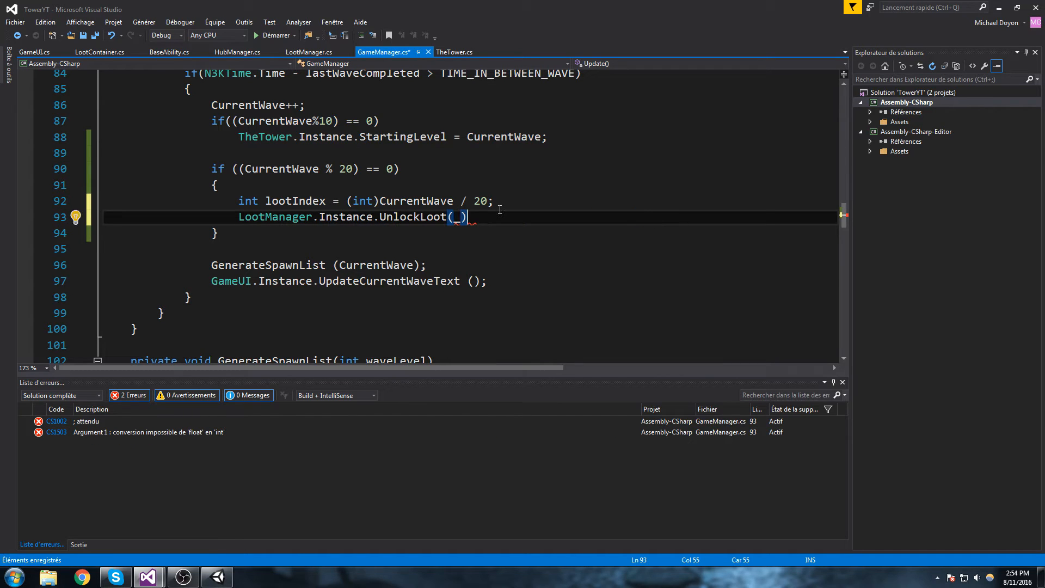
pyautogui.press('Backspace')
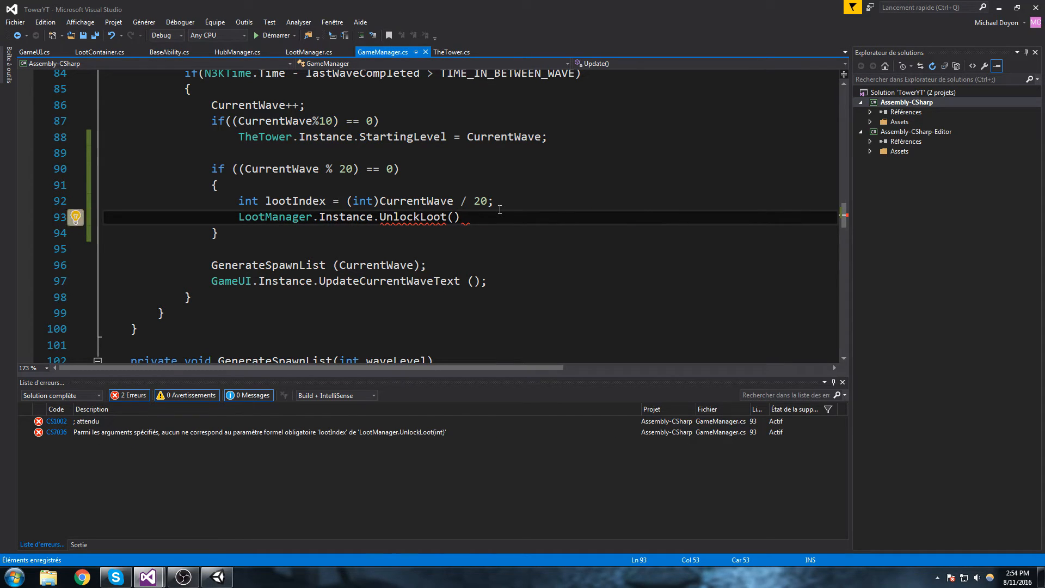
pyautogui.write('lootIndex +')
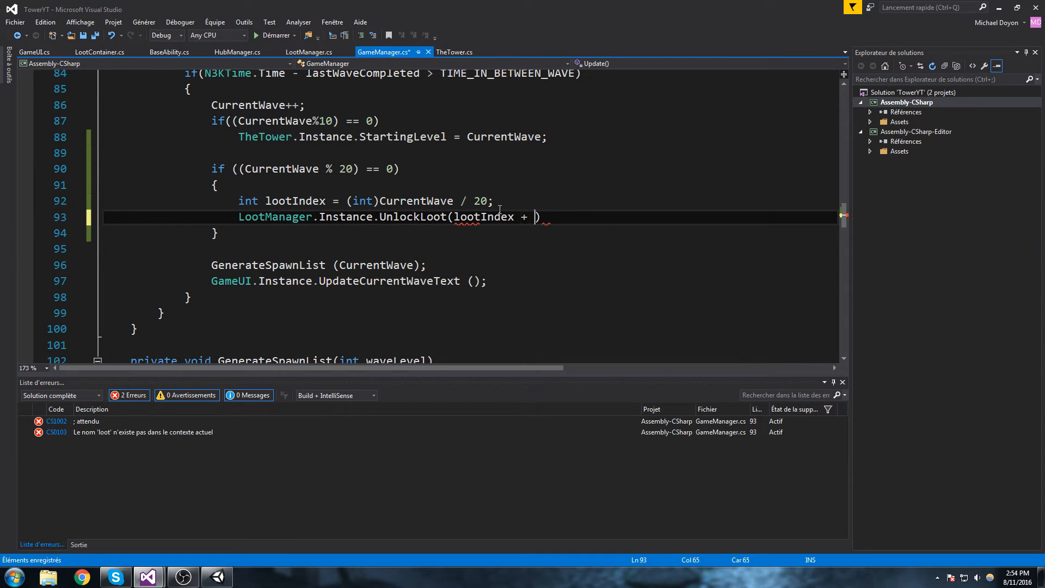
pyautogui.write('2')
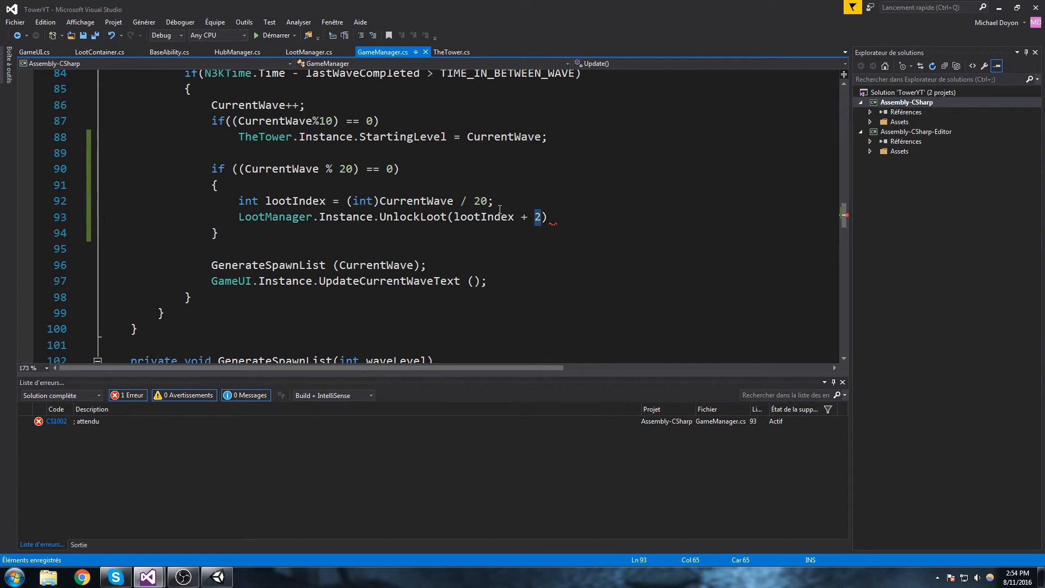
pyautogui.doubleClick(483, 217)
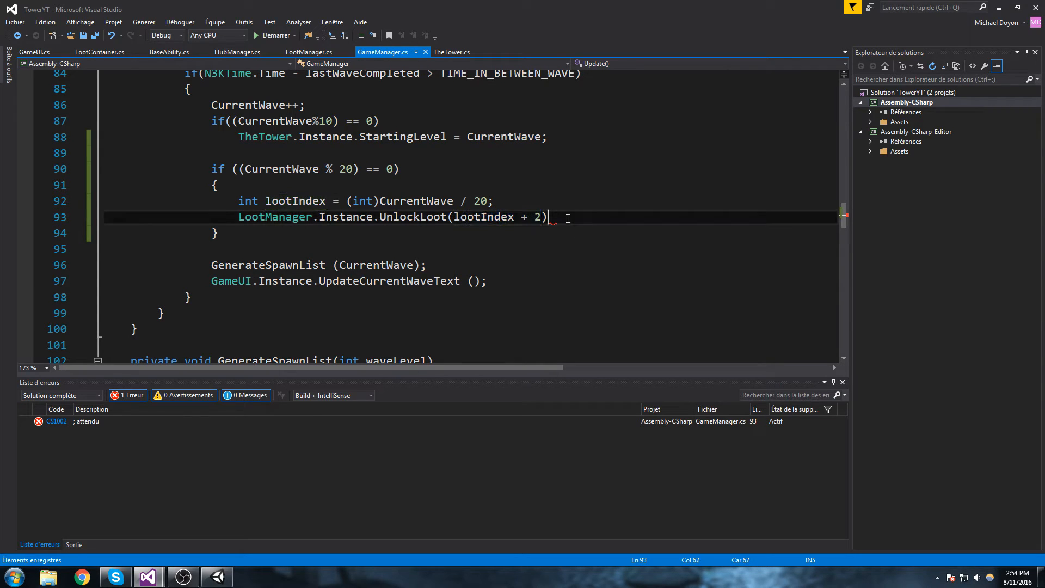
pyautogui.write(';')
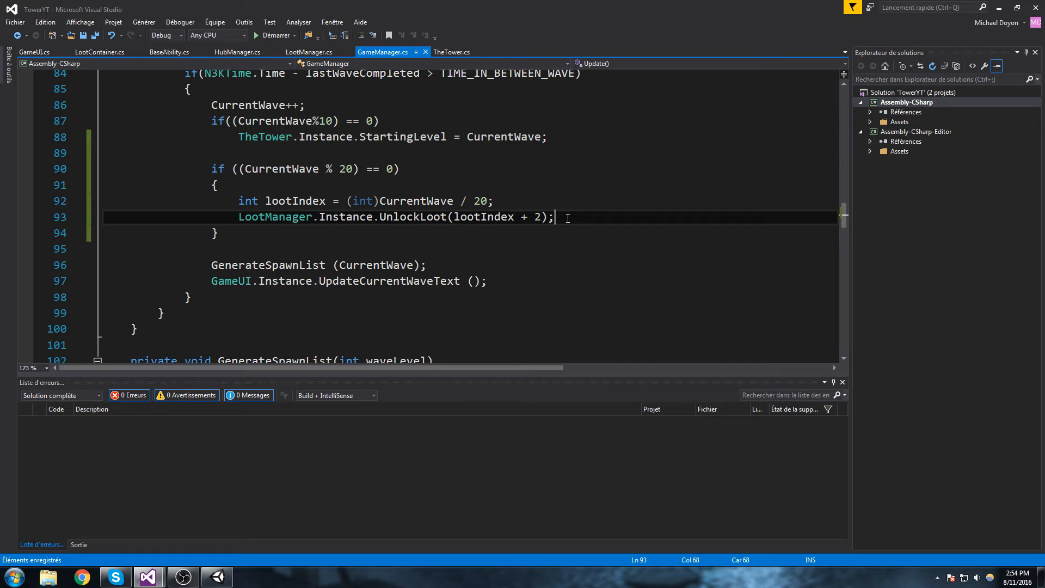
pyautogui.moveTo(500, 234)
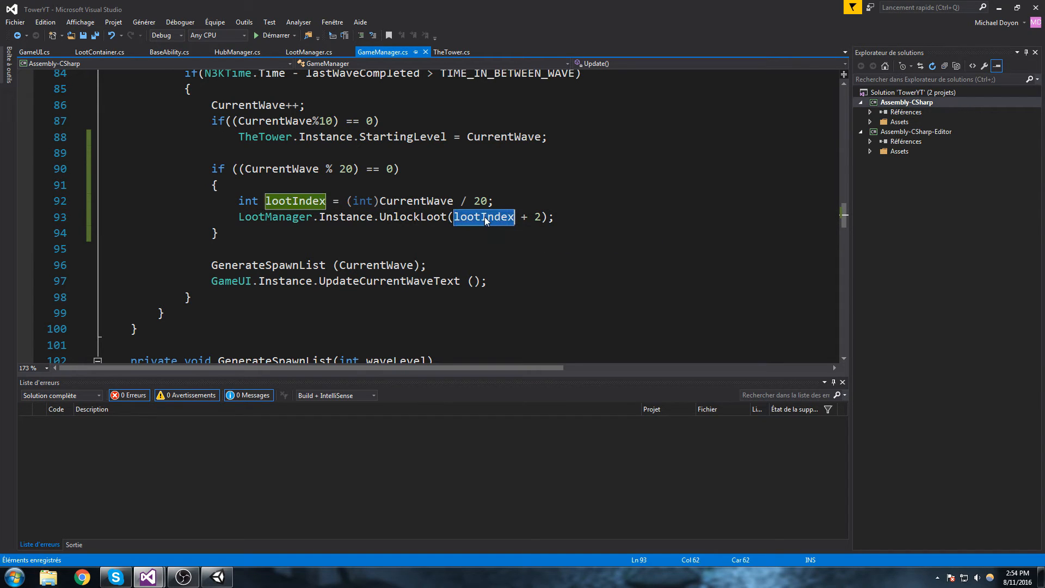
pyautogui.click(377, 200)
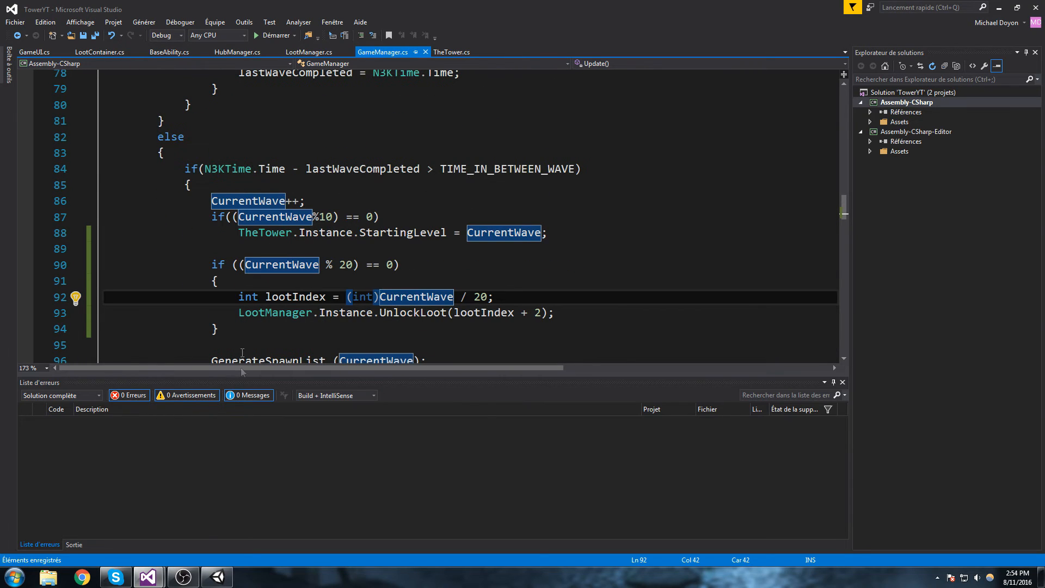
pyautogui.moveTo(353, 328)
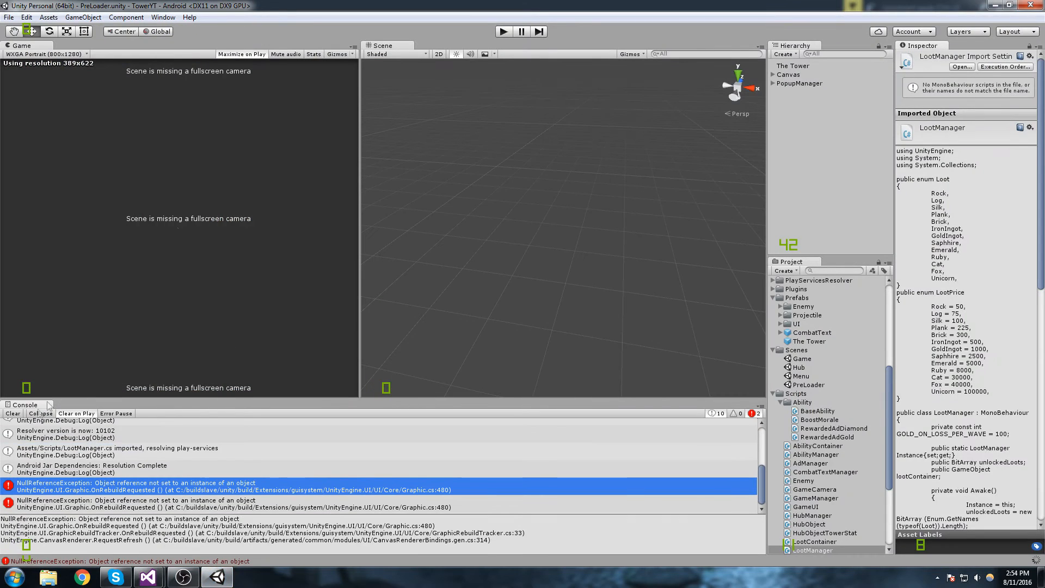
# Step: Start a play-mode run, check the Currency loot list, then exit the run so a fresh game begins
pyautogui.click(503, 32)
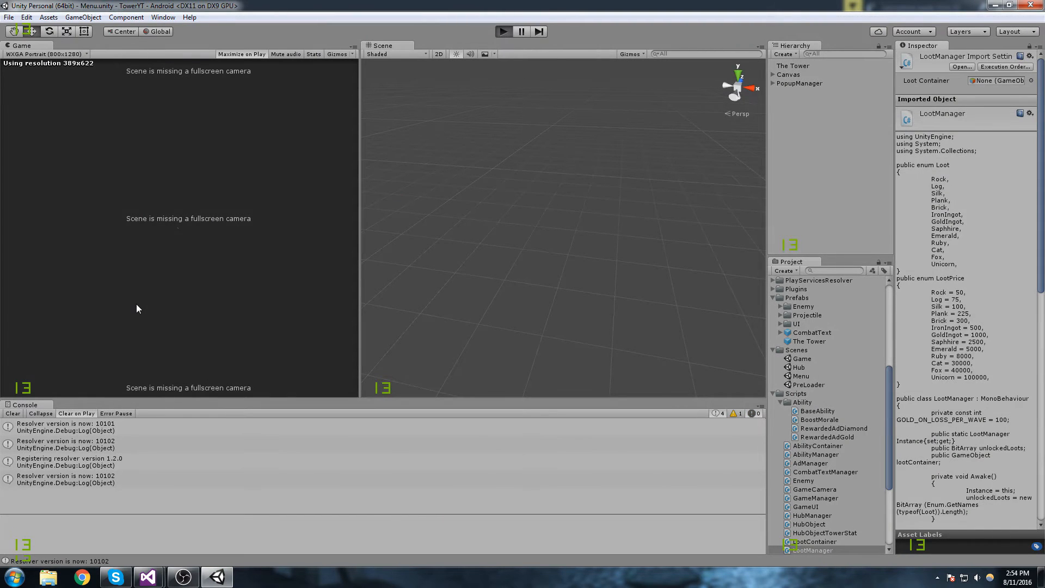
pyautogui.click(503, 32)
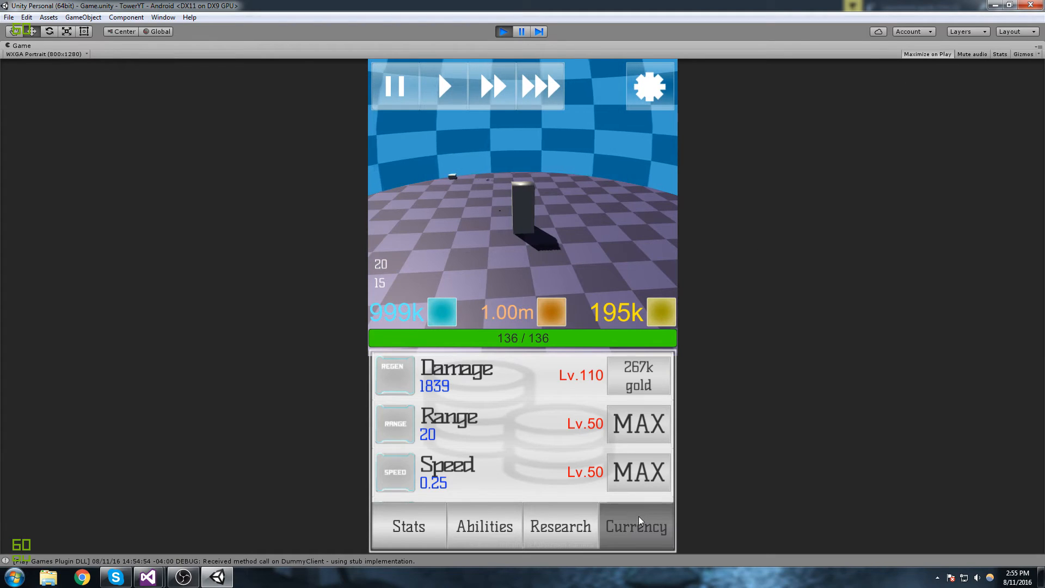
pyautogui.click(634, 526)
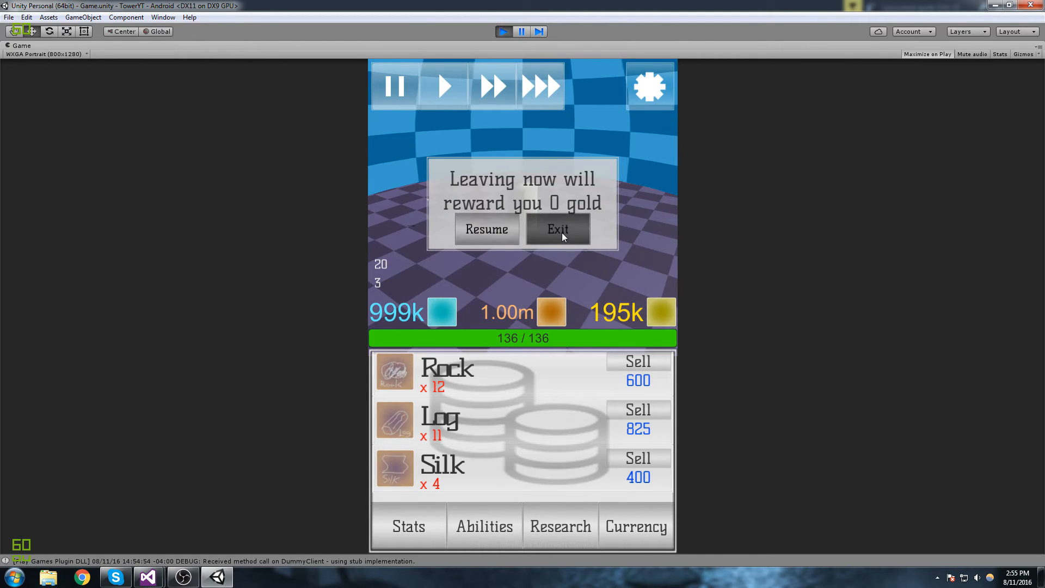
pyautogui.click(557, 228)
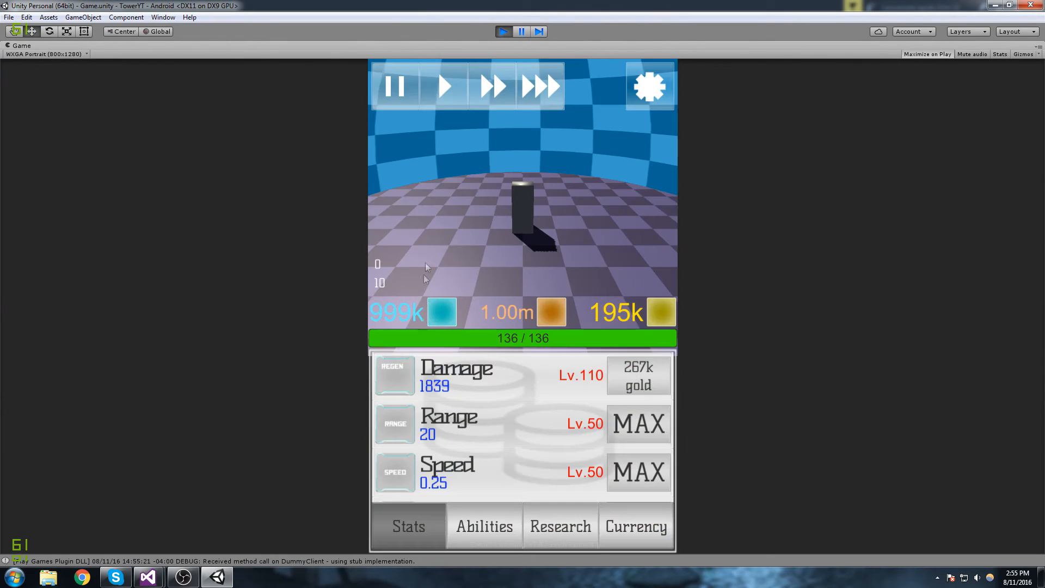
# Step: View the Currency loot list during the new run and scroll through the Rock, Log and Silk counts
pyautogui.click(634, 526)
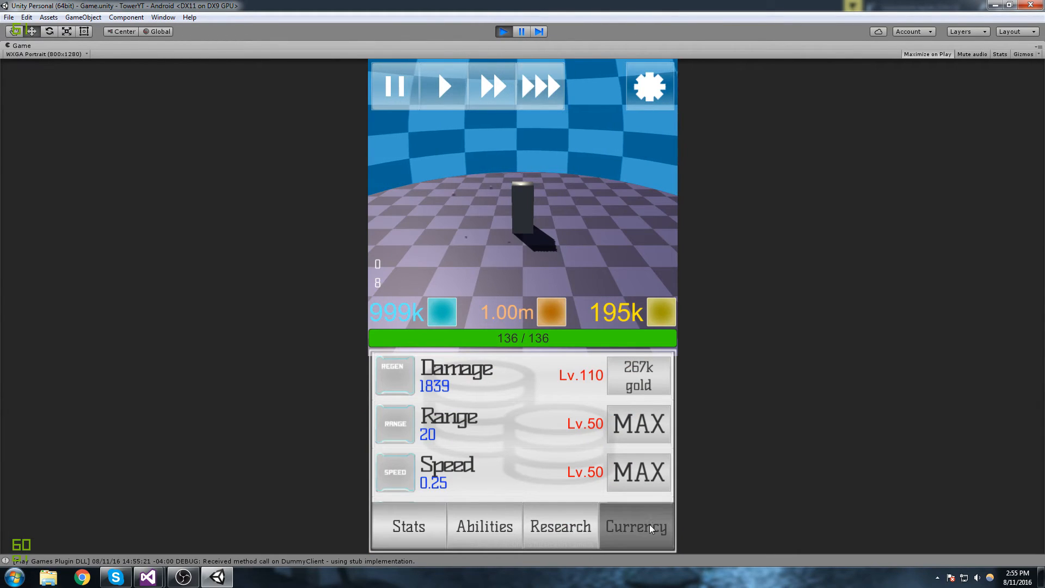
pyautogui.click(634, 526)
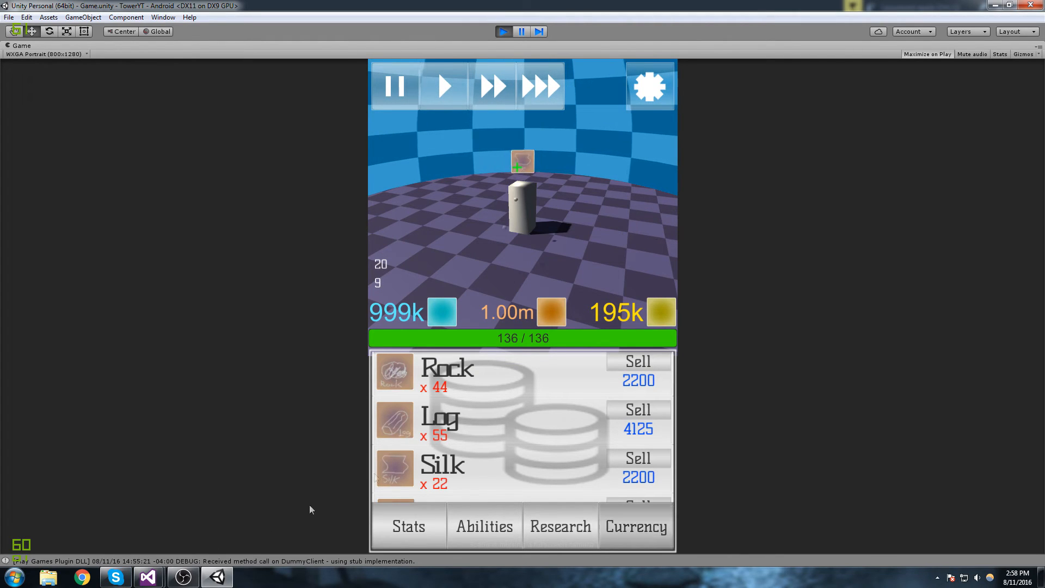
pyautogui.scroll(-3)
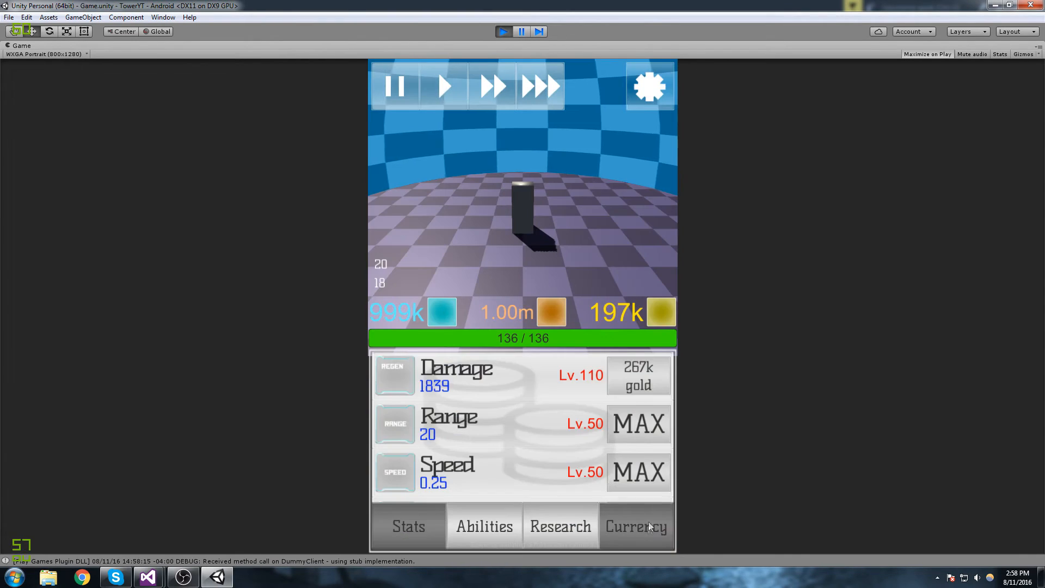
# Step: Stop the play-mode test and return to GameManager.cs in Visual Studio
pyautogui.click(636, 525)
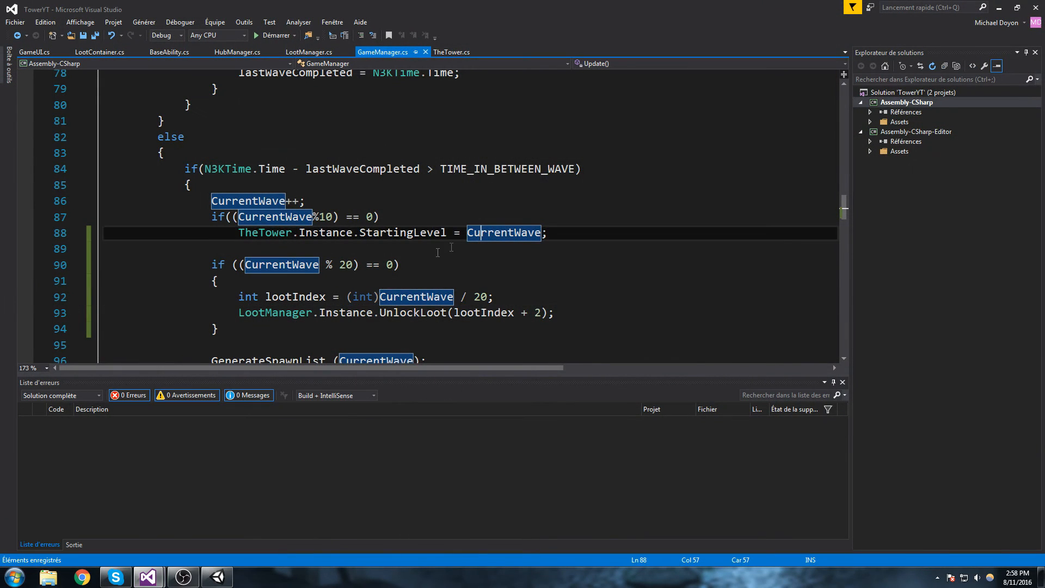
# Step: Write for(int i = 0; i < (int)StartingWave / 20; i++) after the StartingWave assignment in Start()
pyautogui.scroll(-3)
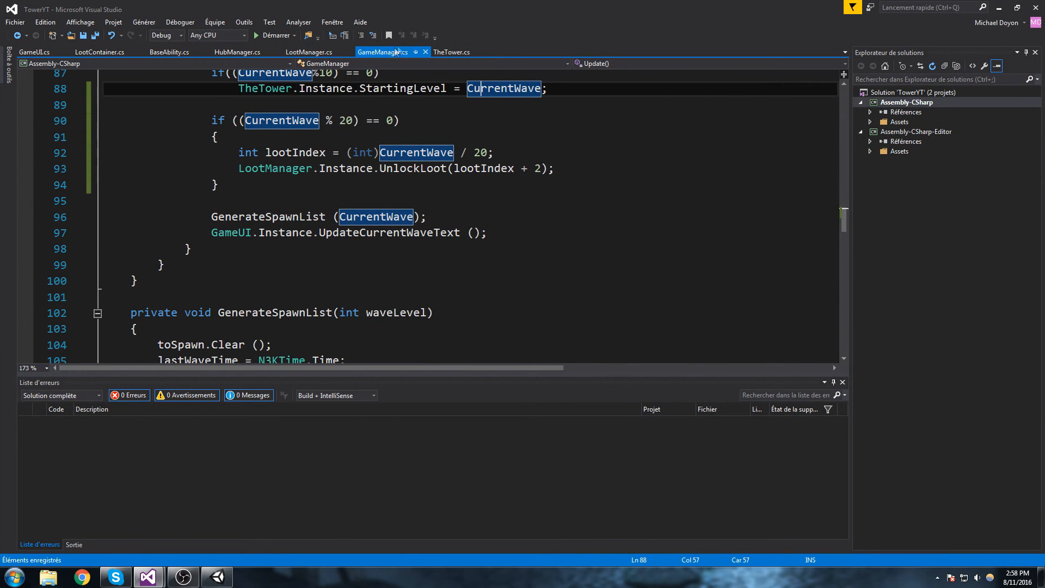
pyautogui.scroll(3)
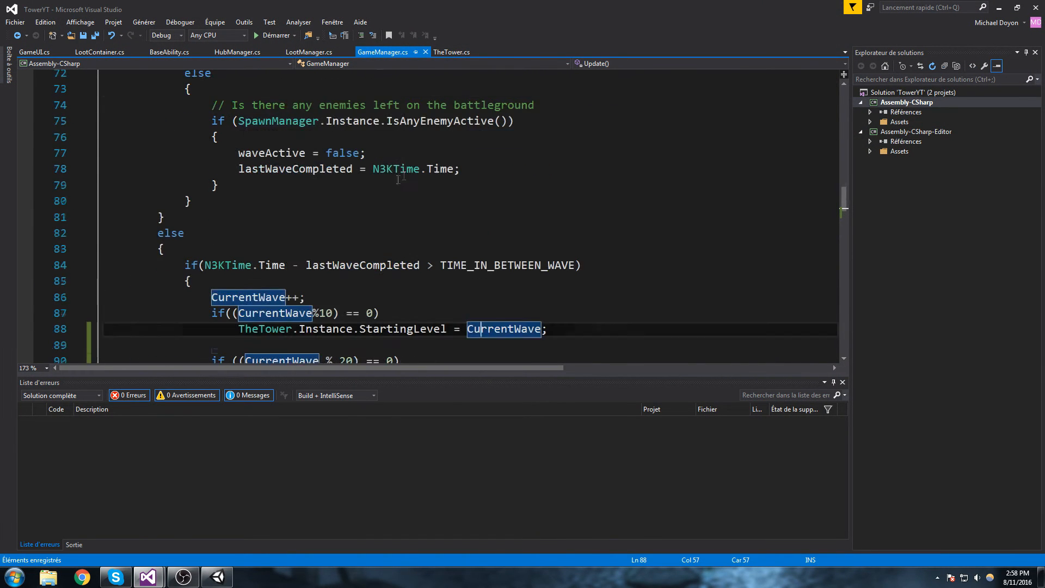
pyautogui.scroll(3)
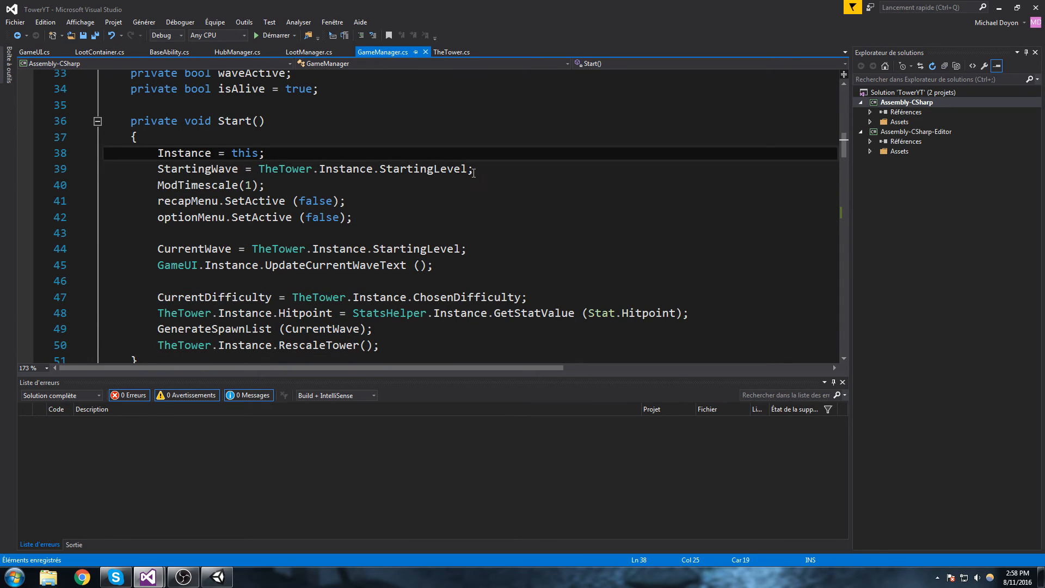
pyautogui.click(490, 169)
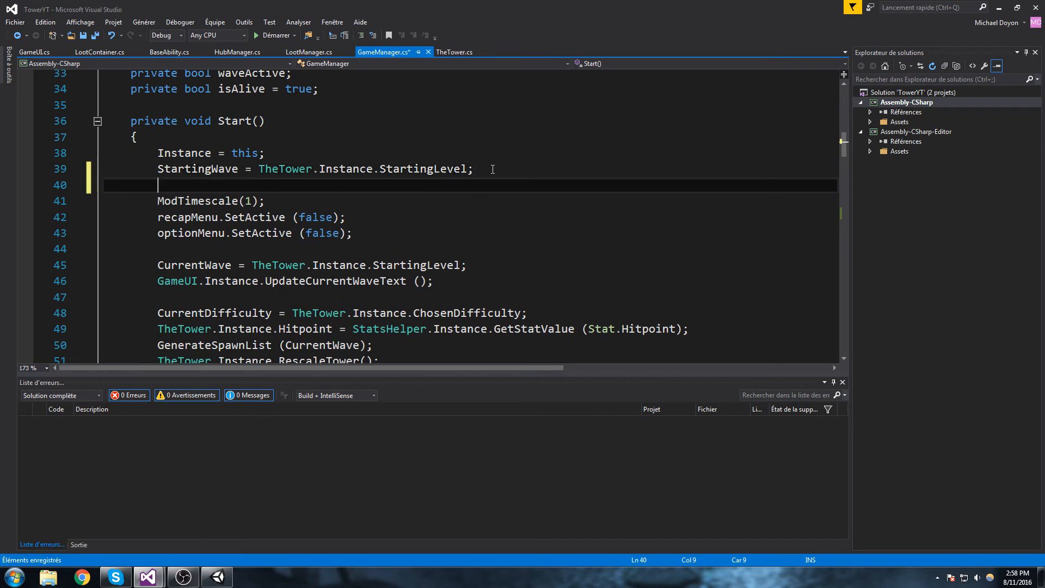
pyautogui.write('for(int i')
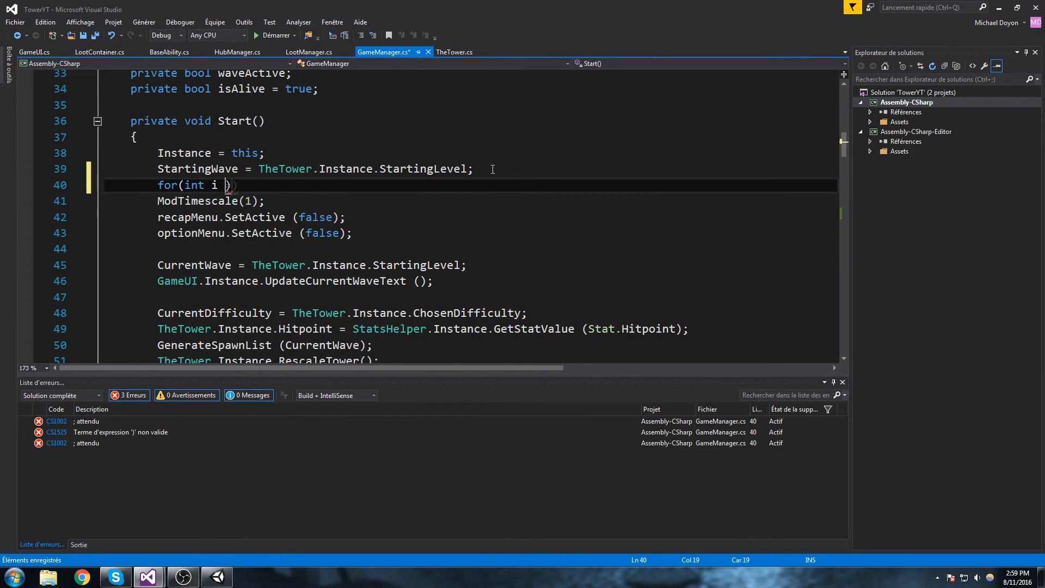
pyautogui.write('= 0; i <')
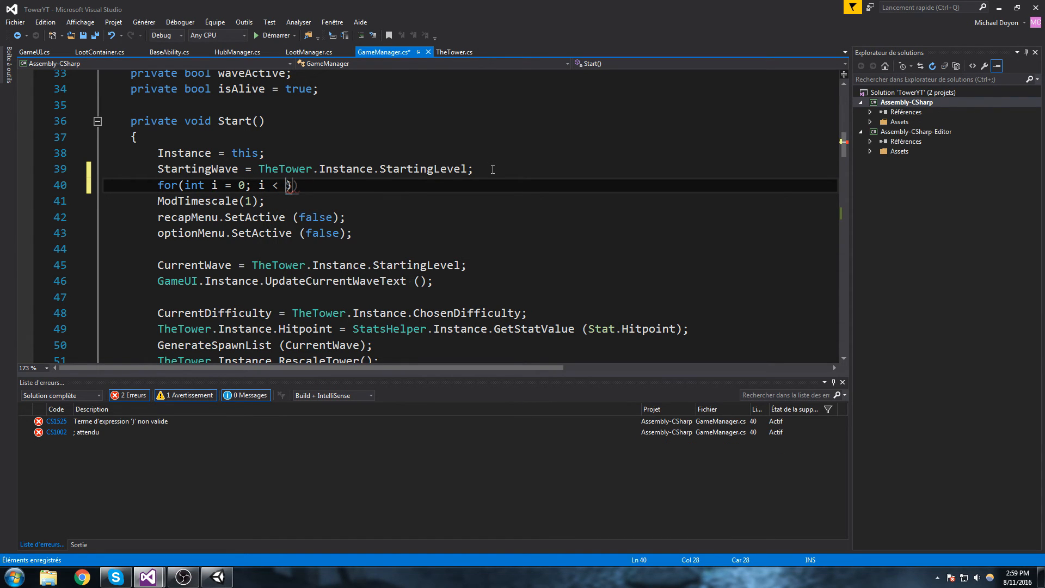
pyautogui.write('(int)')
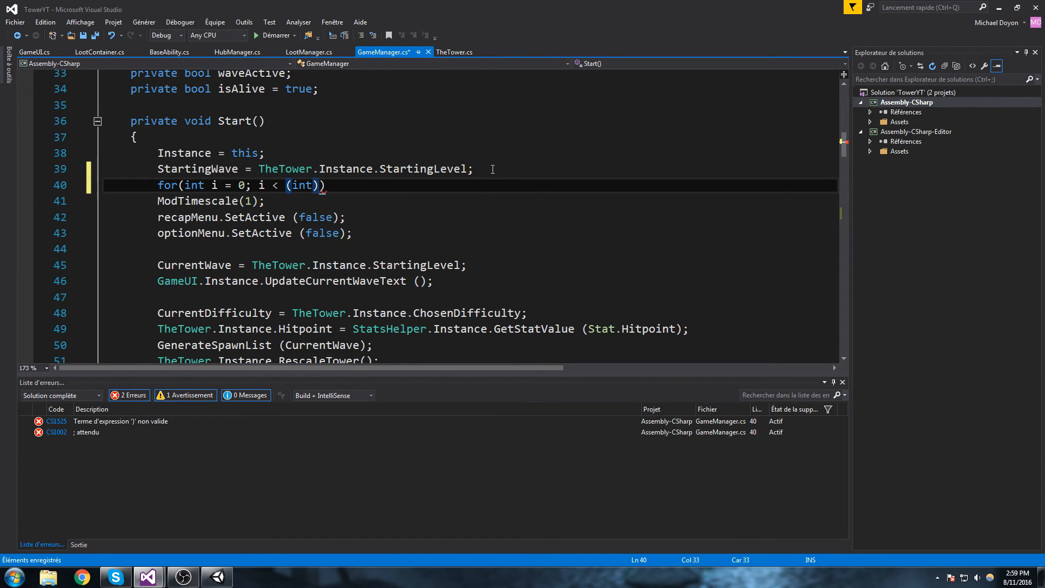
pyautogui.write('StartingWave')
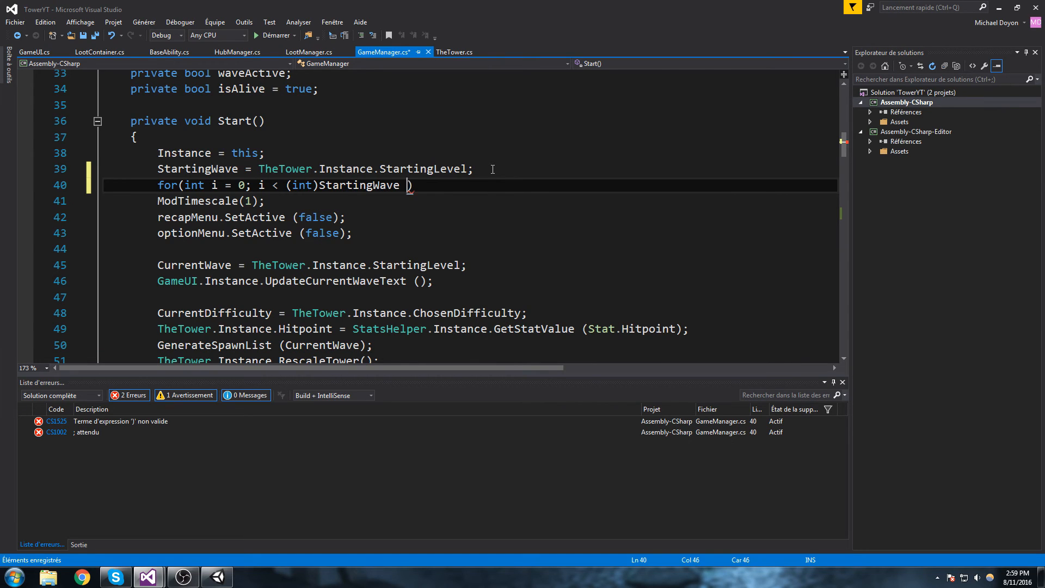
pyautogui.write('/ 20; i++')
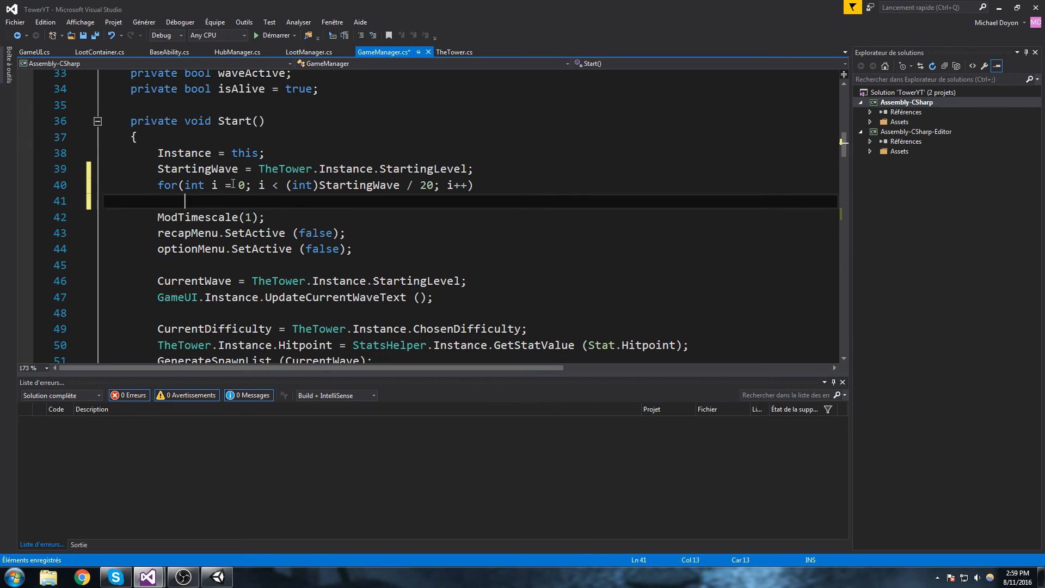
# Step: Begin the LootManager call inside the new loop body
pyautogui.write('LootManager.')
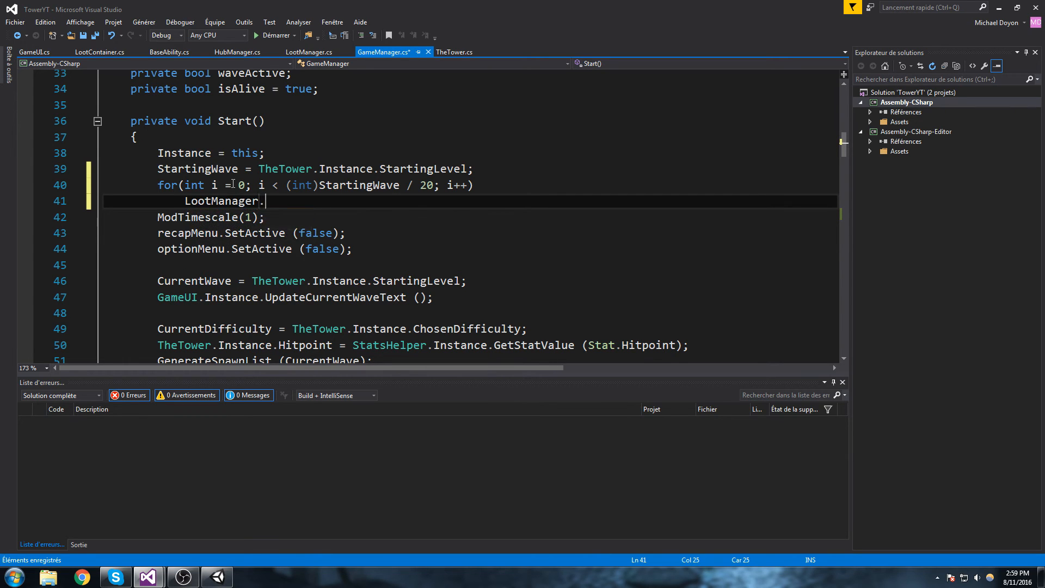
# Step: Complete the loop body as LootManager.Instance.UnlockLoot(i) and return to Unity
pyautogui.write('Instance.UN')
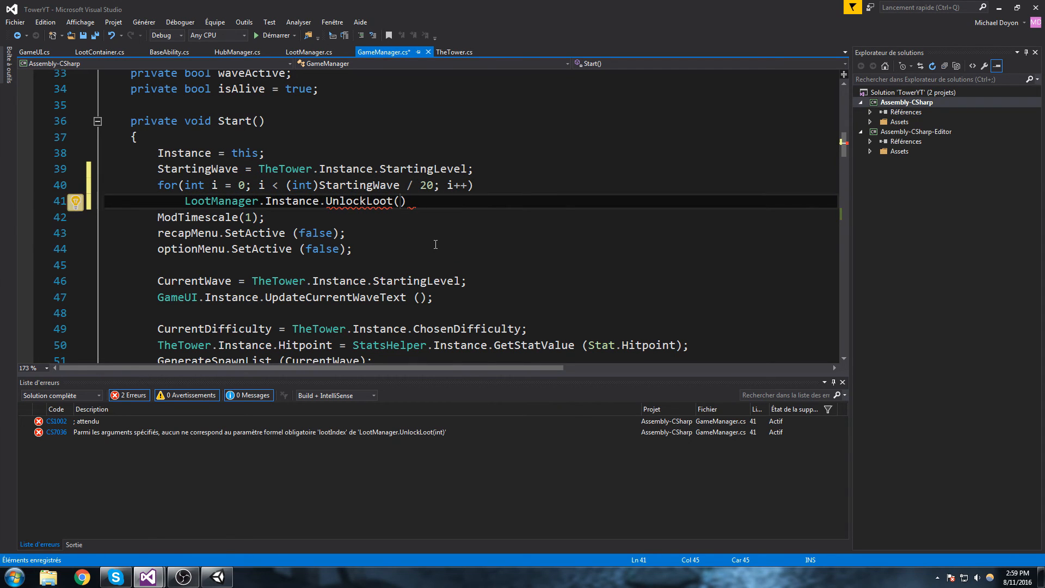
pyautogui.write('i')
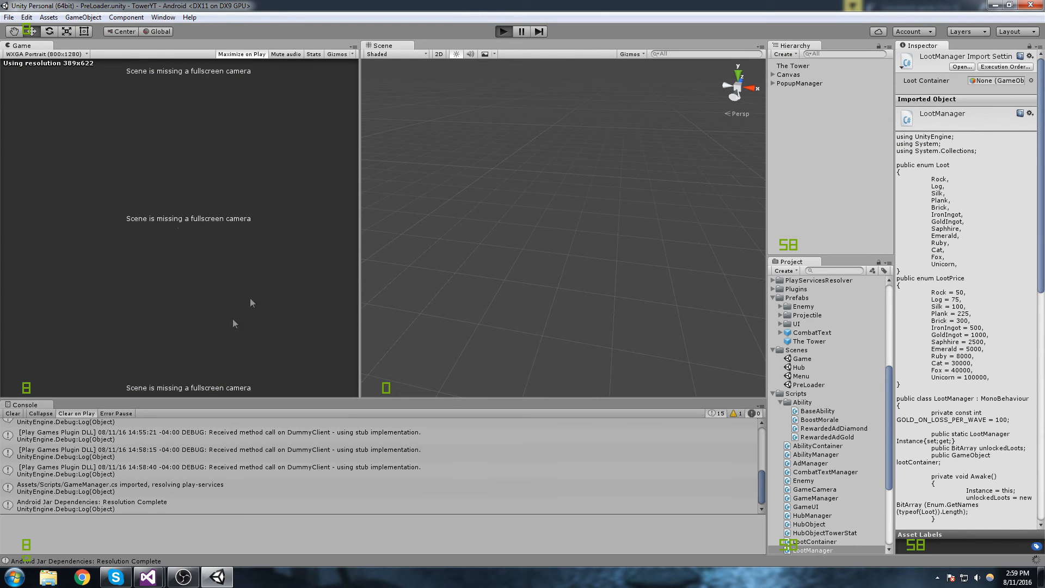
# Step: Play the game and watch the Currency list show Log, Silk and Plank after wave 20
pyautogui.click(503, 32)
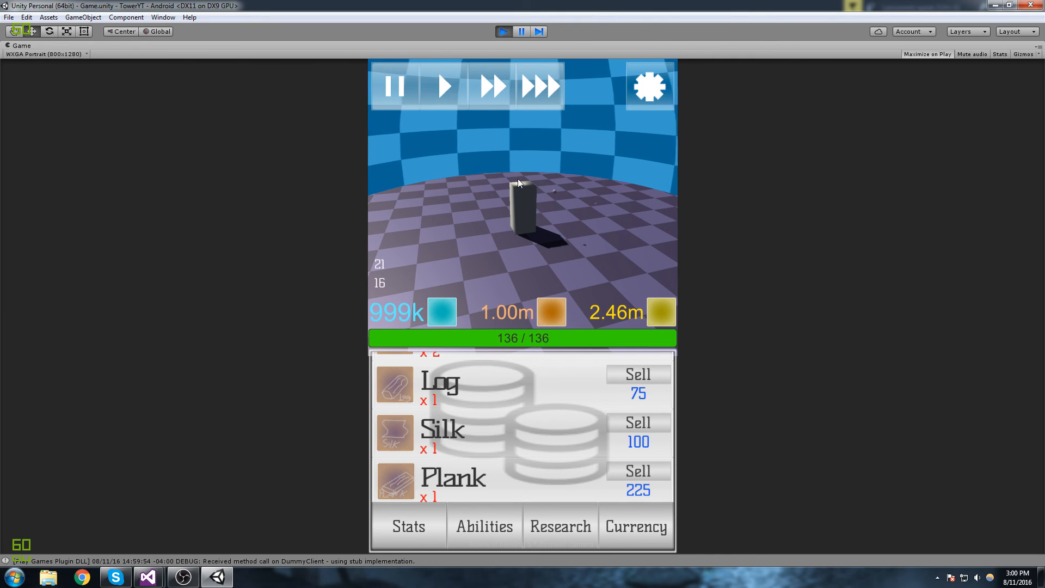
pyautogui.click(521, 164)
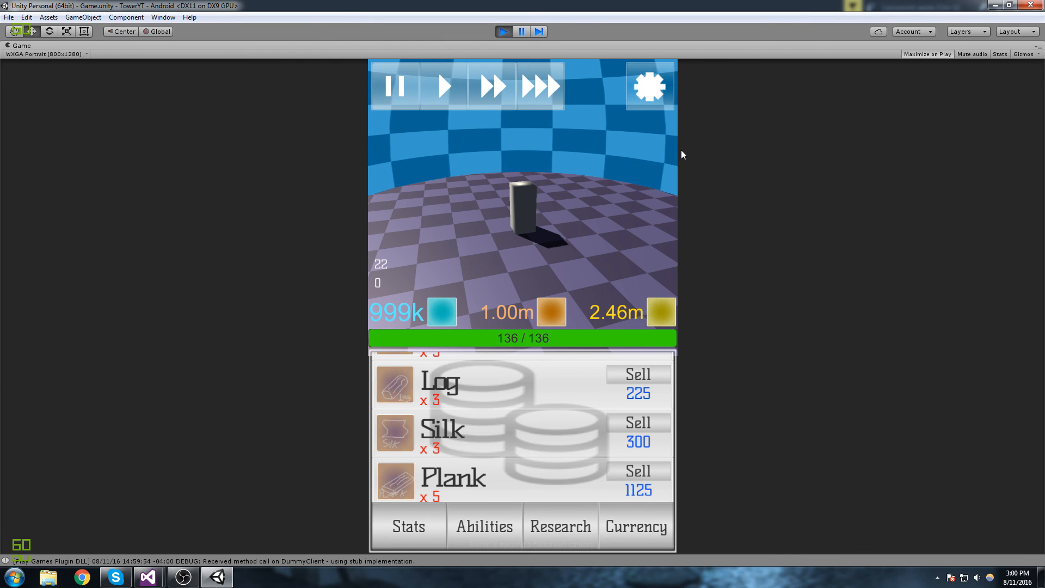
# Step: View the Abilities list, pause the run and exit back to the Hub scene
pyautogui.click(559, 525)
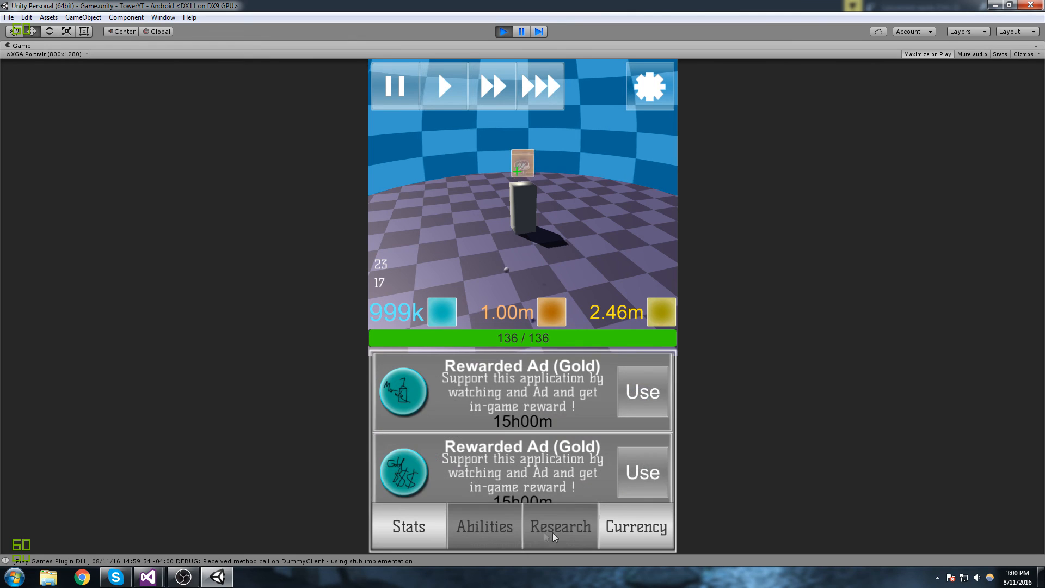
pyautogui.click(635, 526)
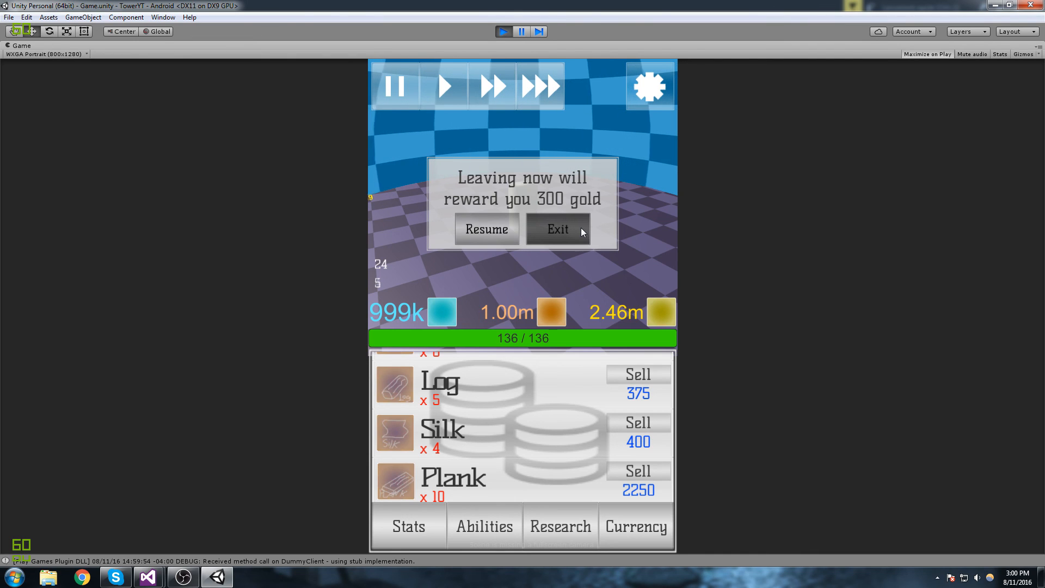
pyautogui.click(557, 228)
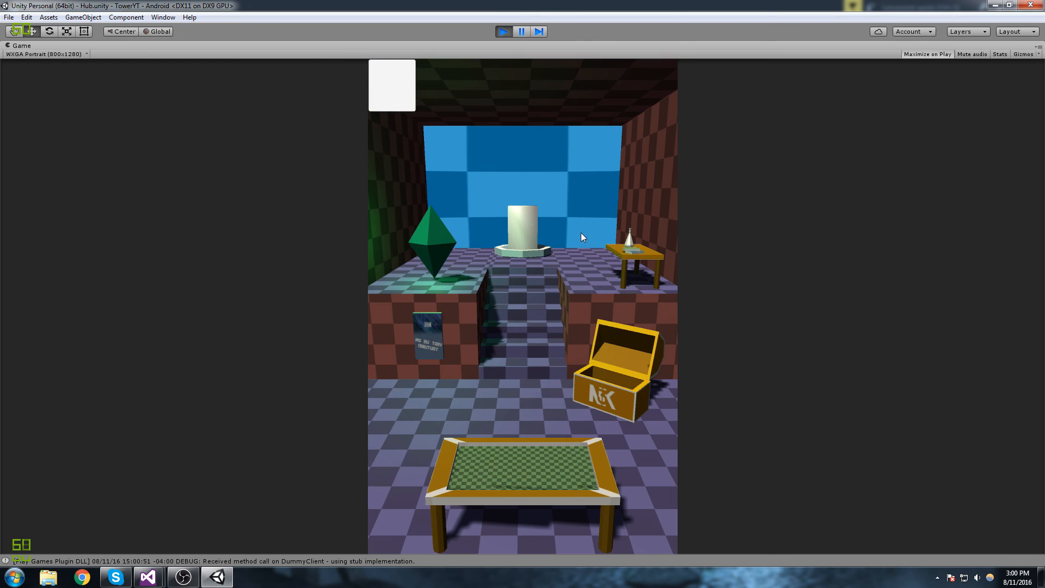